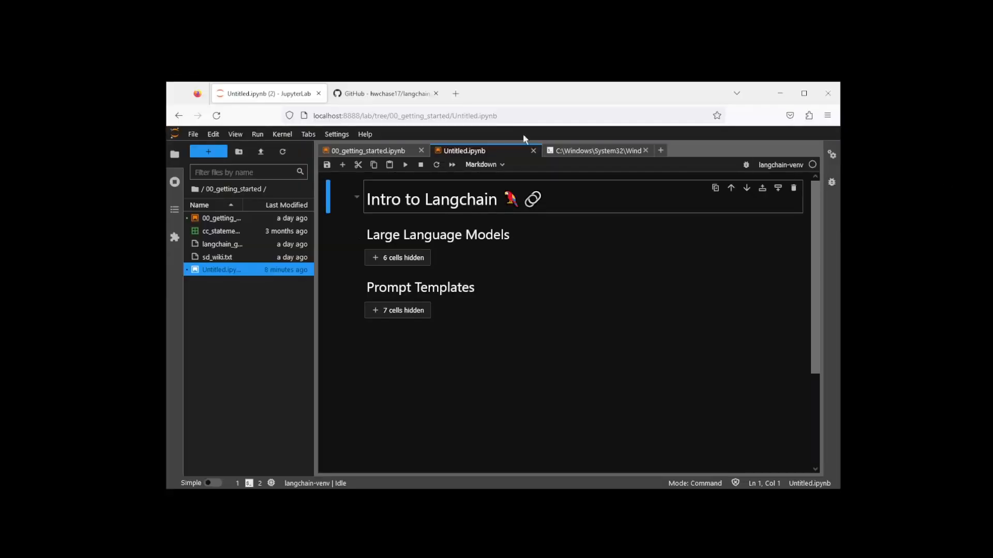
Generate and copy a new OpenAI secret API key, then revoke it, leaving three keys
click(384, 93)
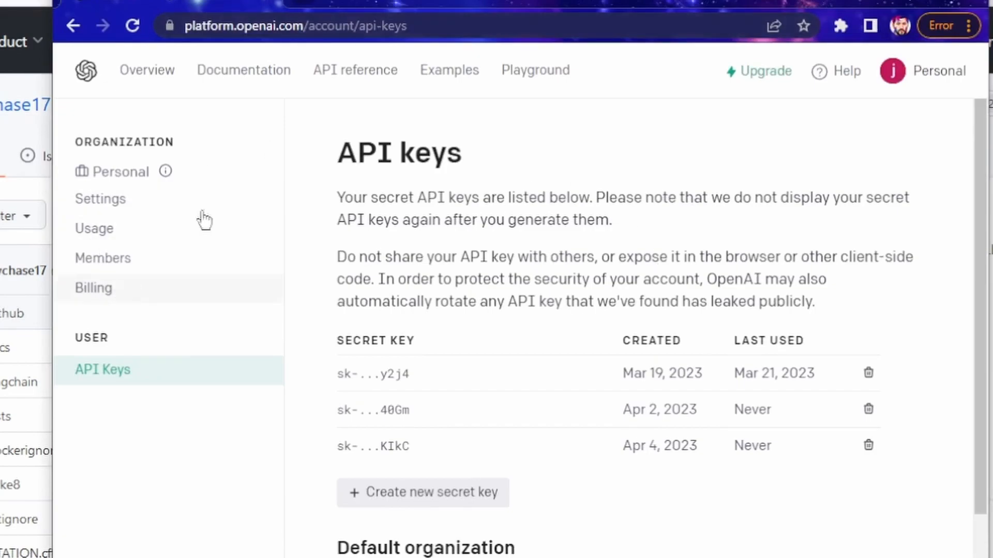
click(922, 70)
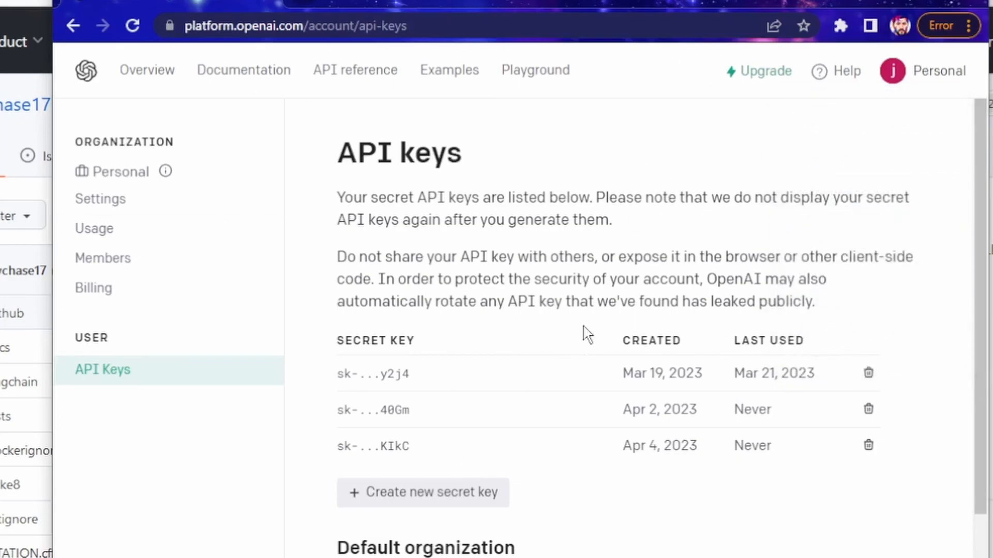
mouse_move(526, 462)
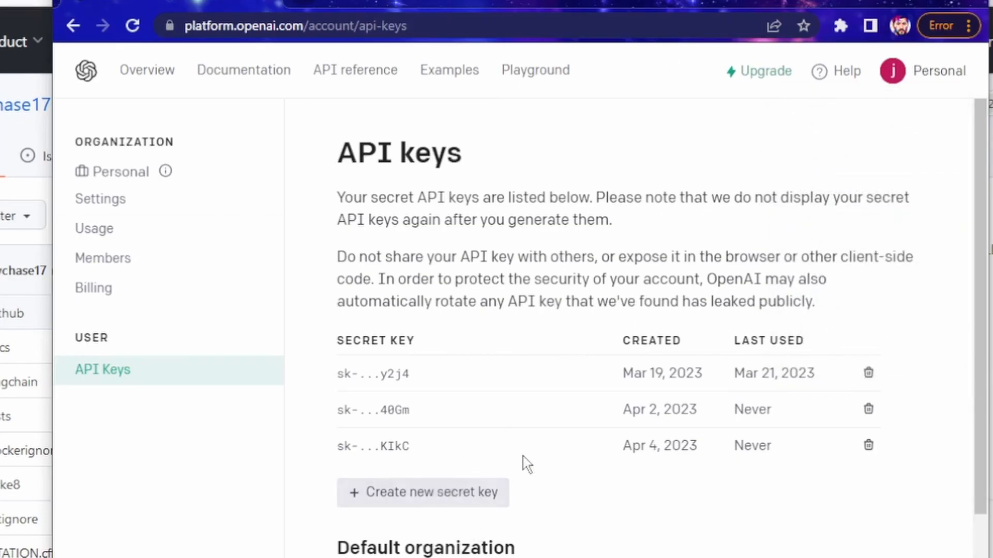
mouse_move(429, 500)
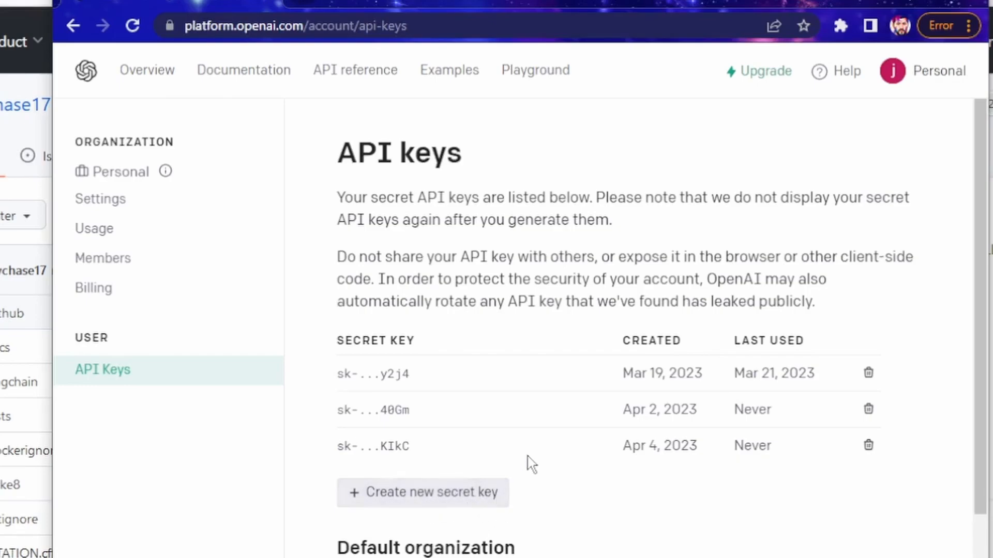
click(423, 492)
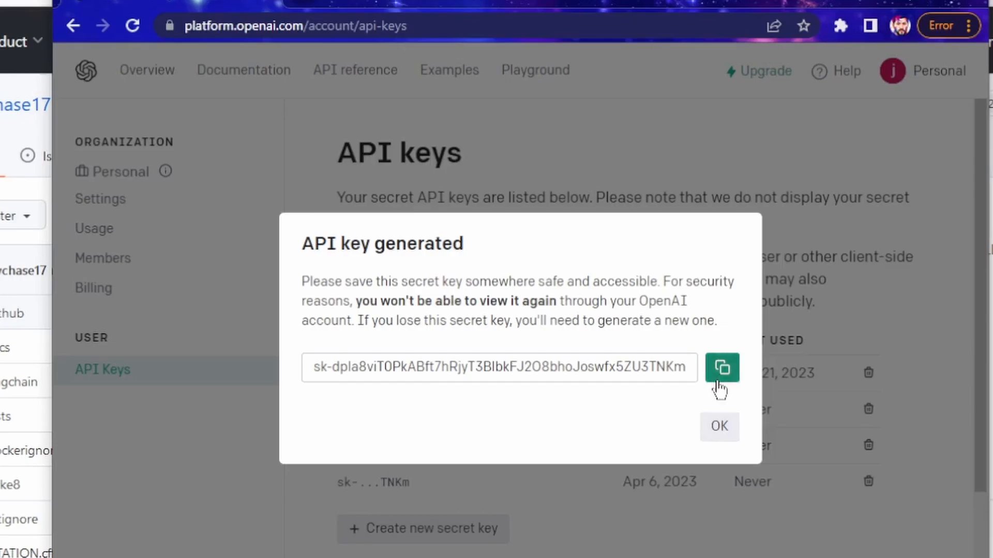
click(719, 425)
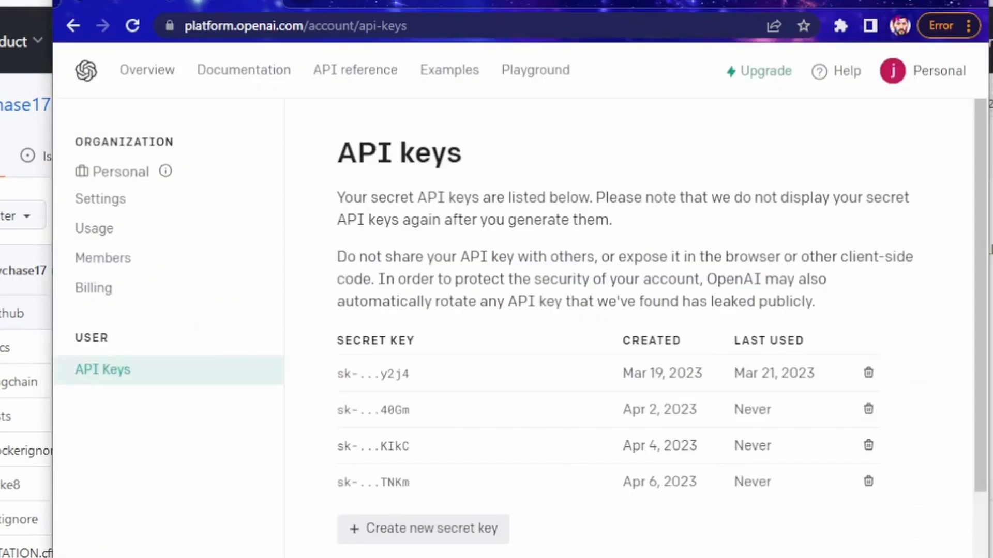
mouse_move(868, 483)
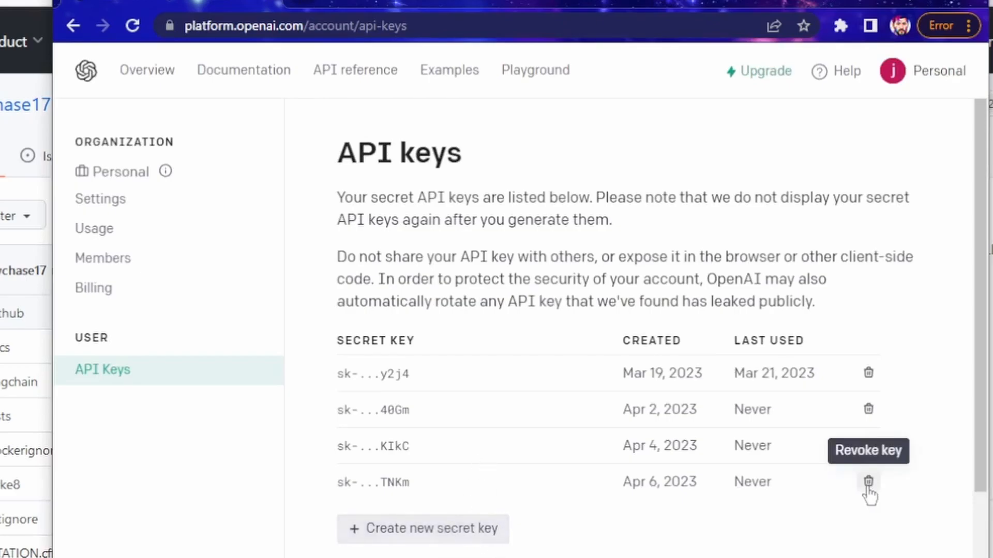
click(868, 482)
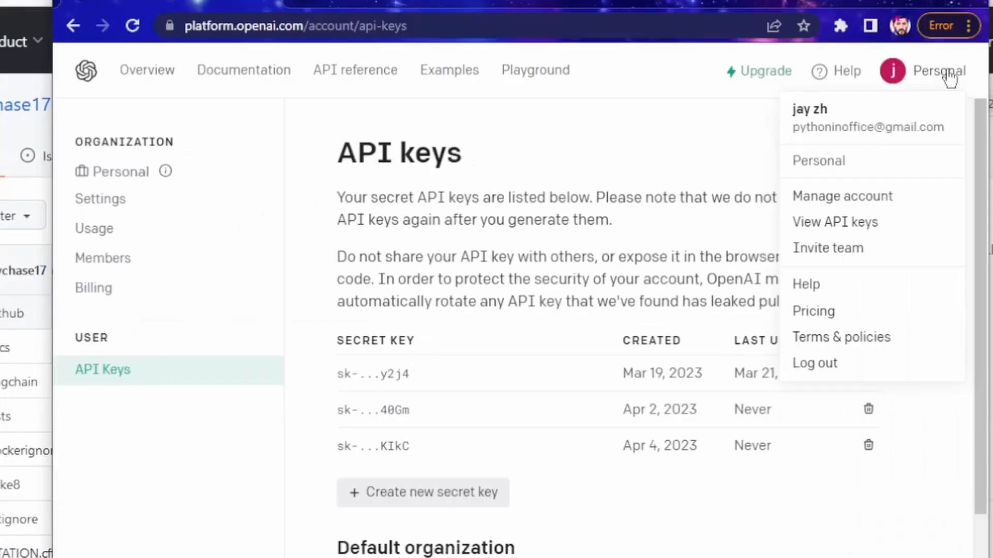
mouse_move(842, 197)
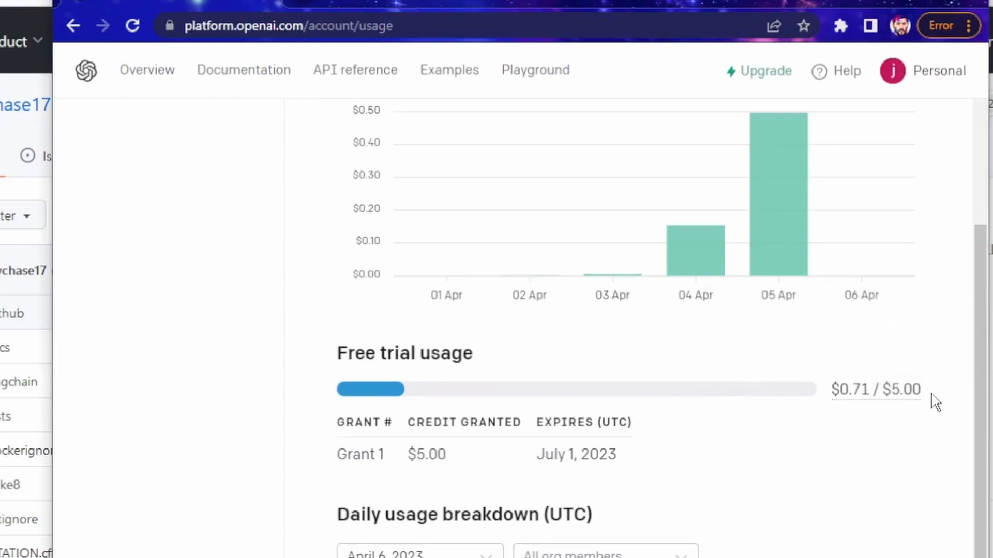
mouse_move(945, 333)
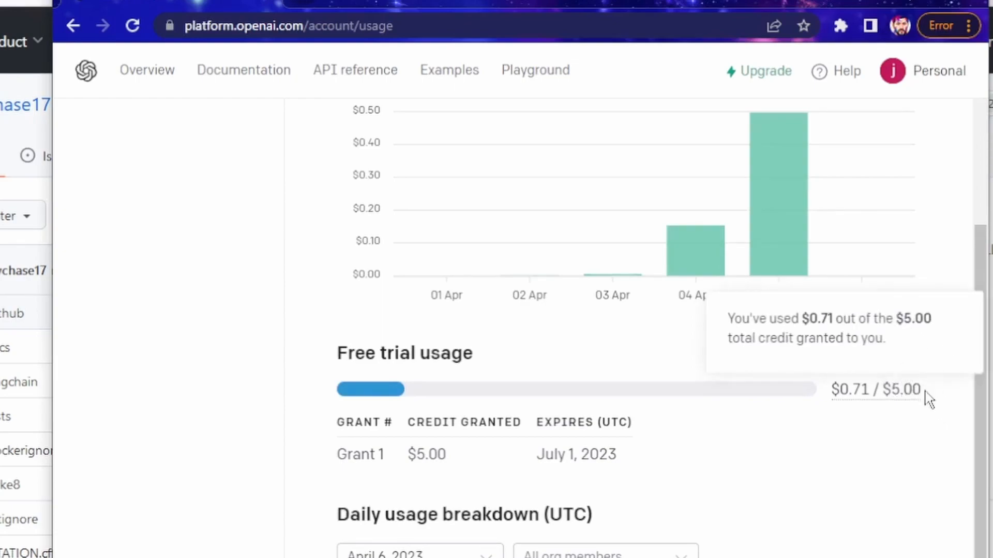
mouse_move(922, 428)
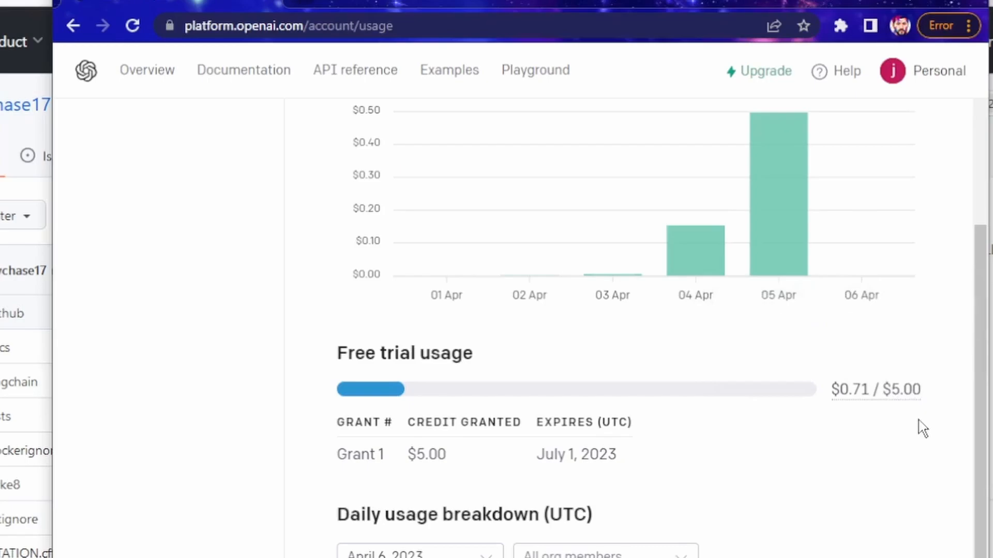
mouse_move(876, 389)
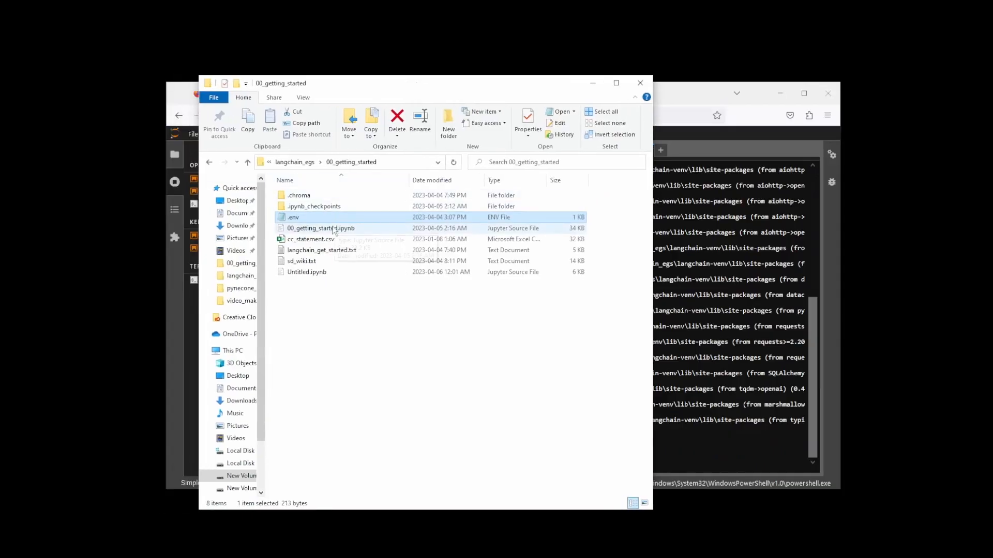
mouse_move(317, 274)
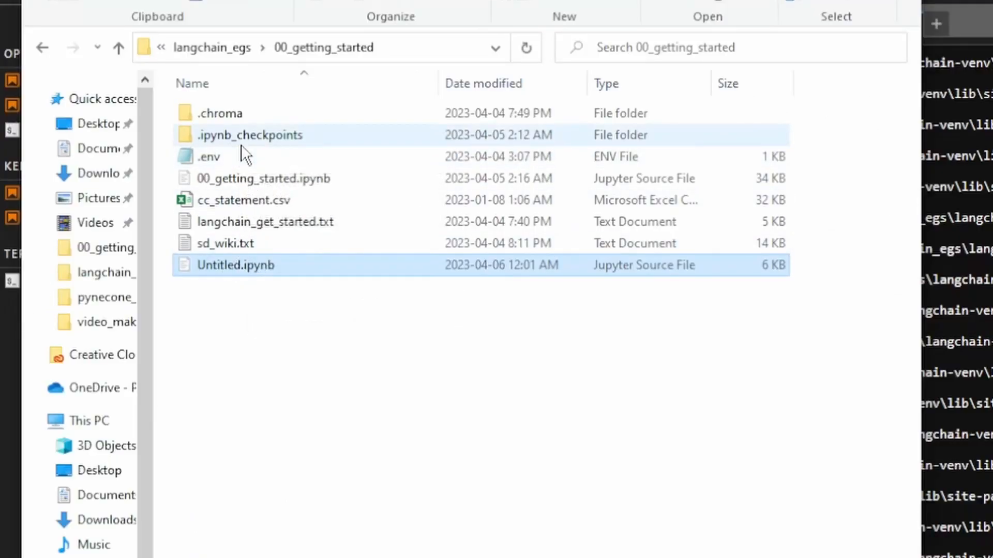
mouse_move(250, 135)
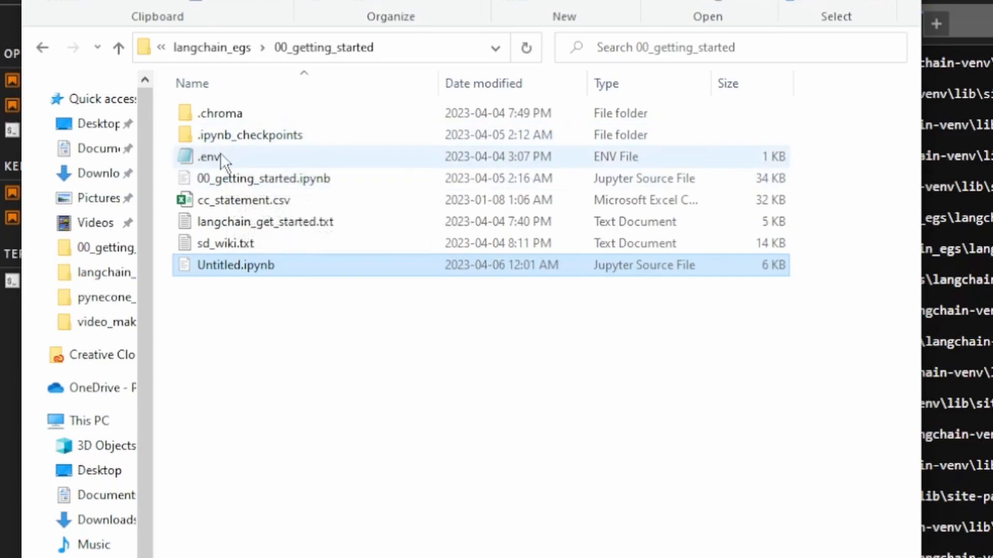
mouse_move(222, 158)
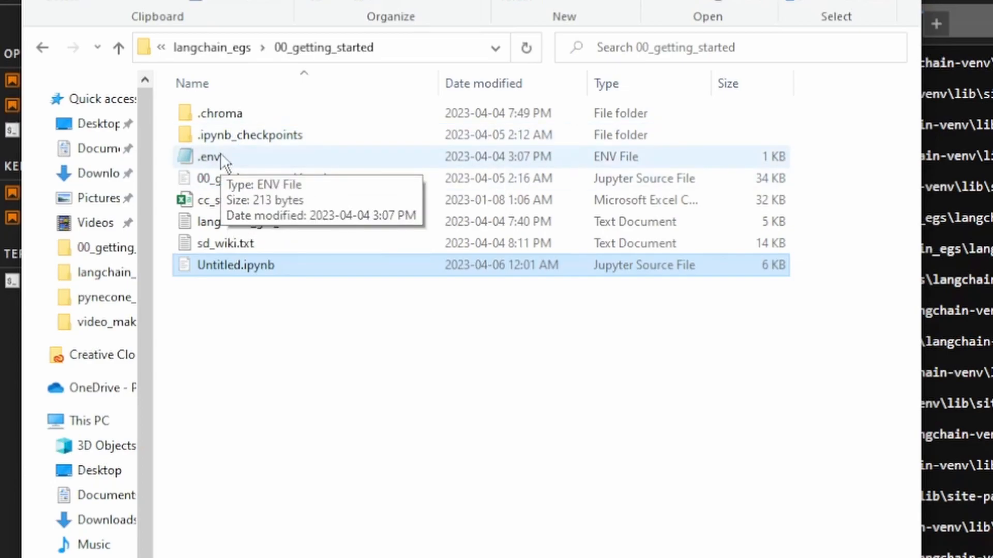
mouse_move(364, 261)
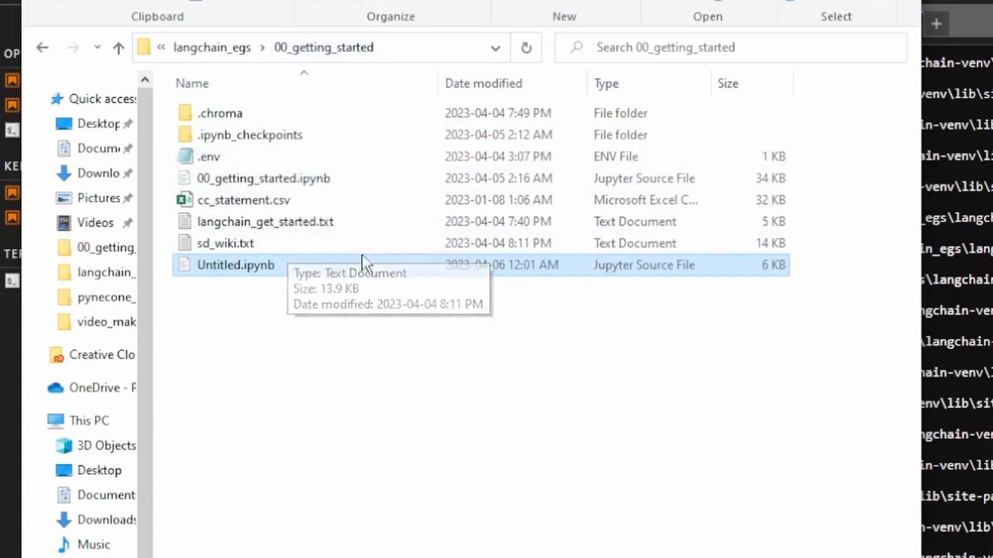
mouse_move(459, 357)
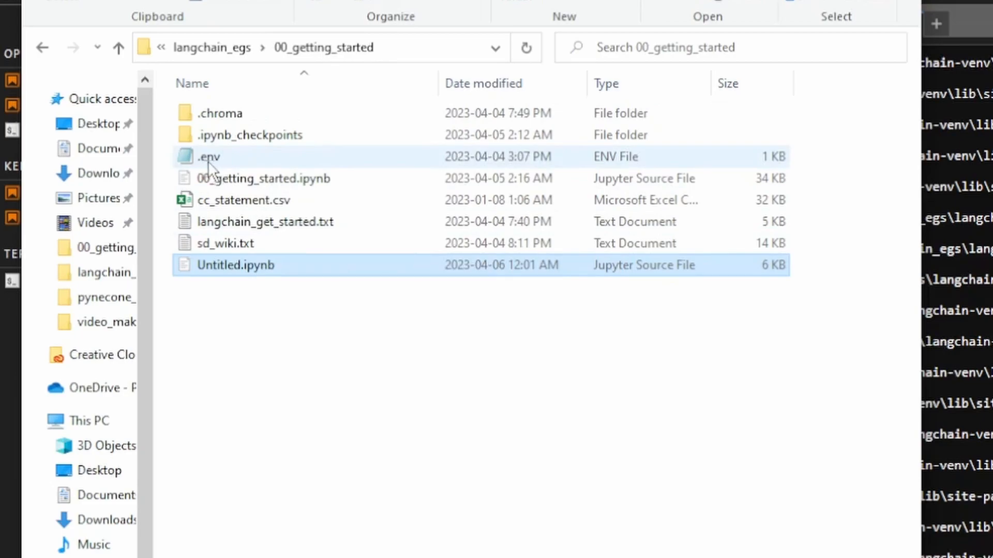
mouse_move(208, 156)
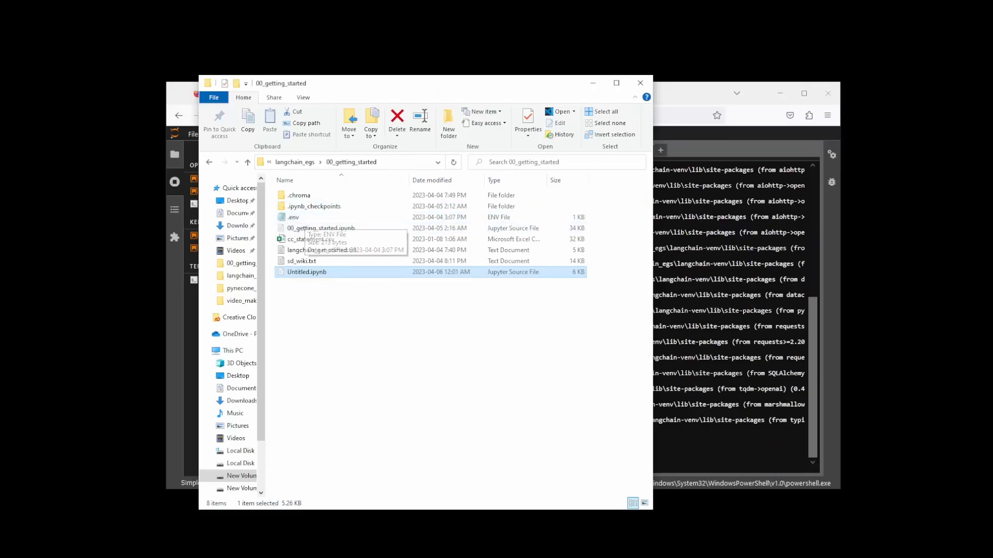
Open the .env file in Notepad and select the current openai_api_key value
double_click(293, 217)
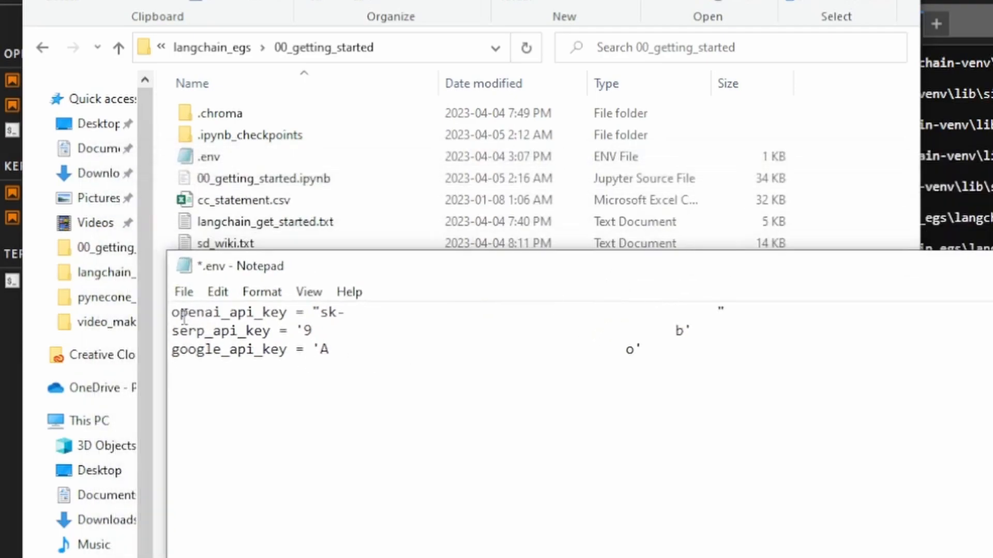
double_click(230, 312)
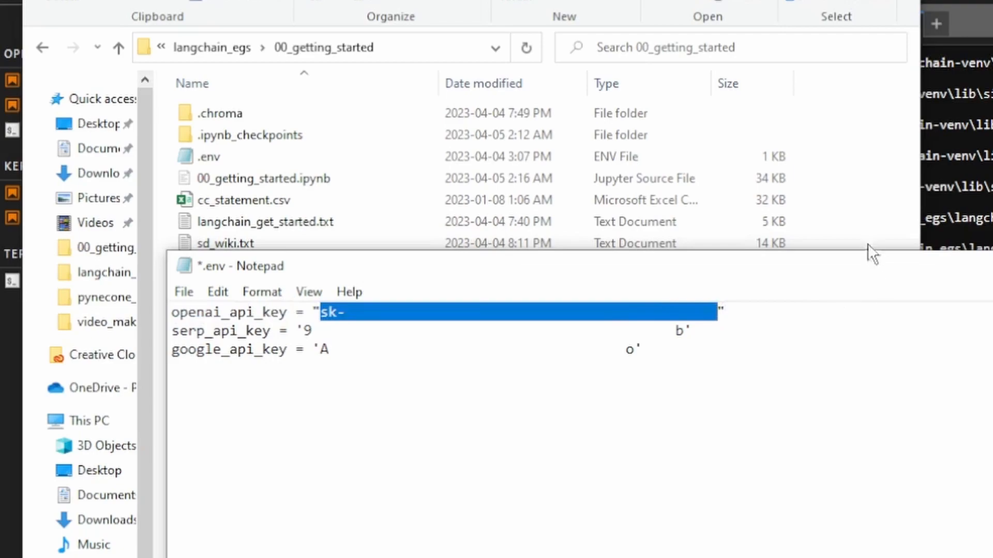
mouse_move(857, 391)
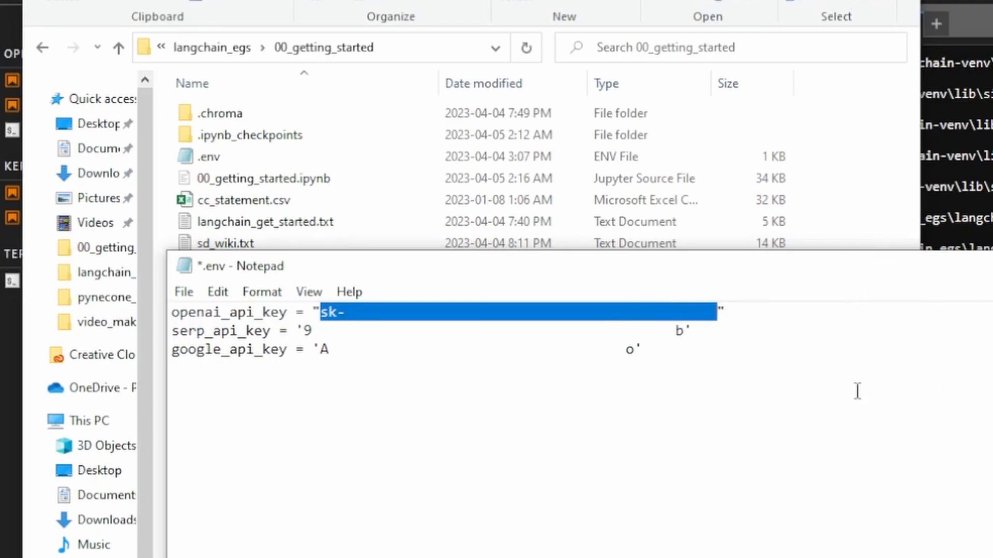
mouse_move(985, 322)
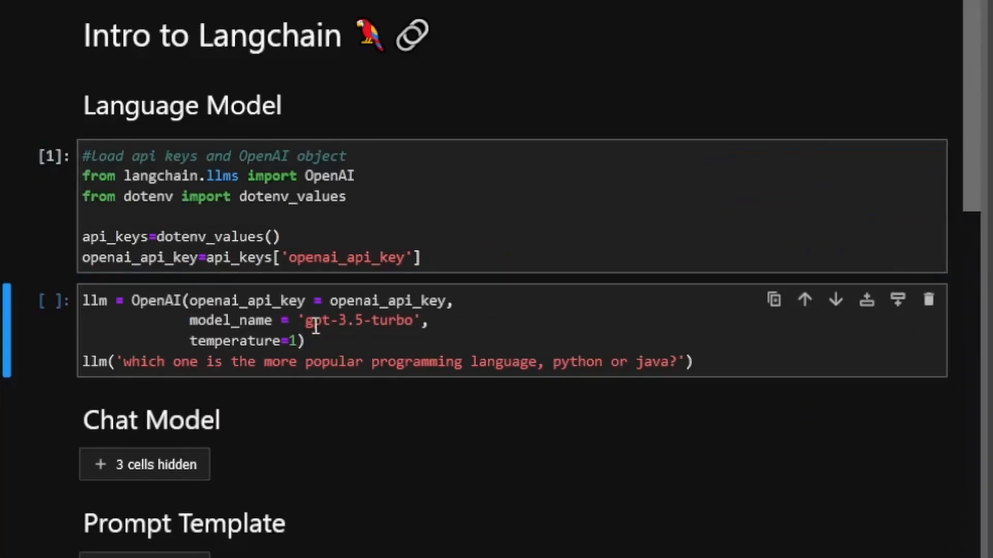
Run the gpt-3.5-turbo cell asking whether Python or Java is more popular
click(133, 311)
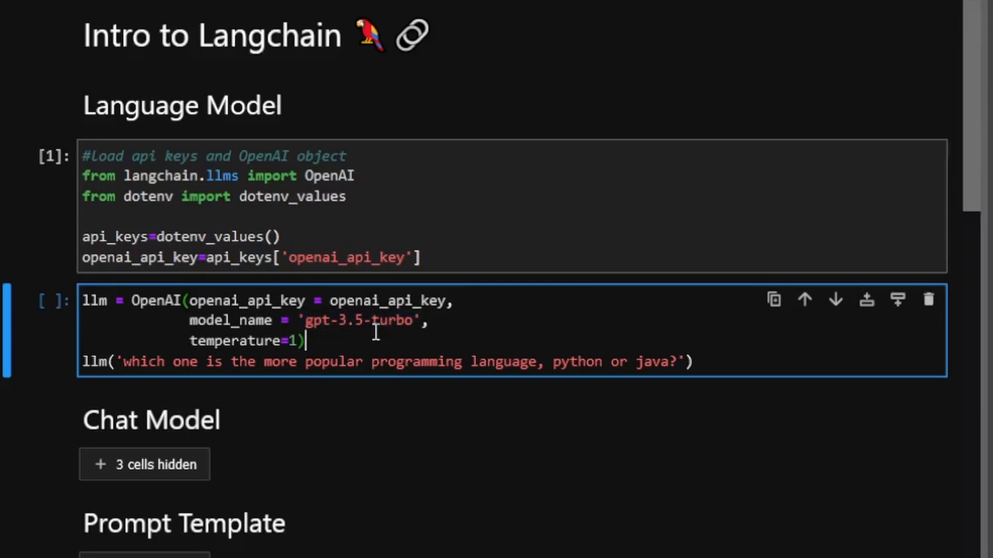
key(shift+enter)
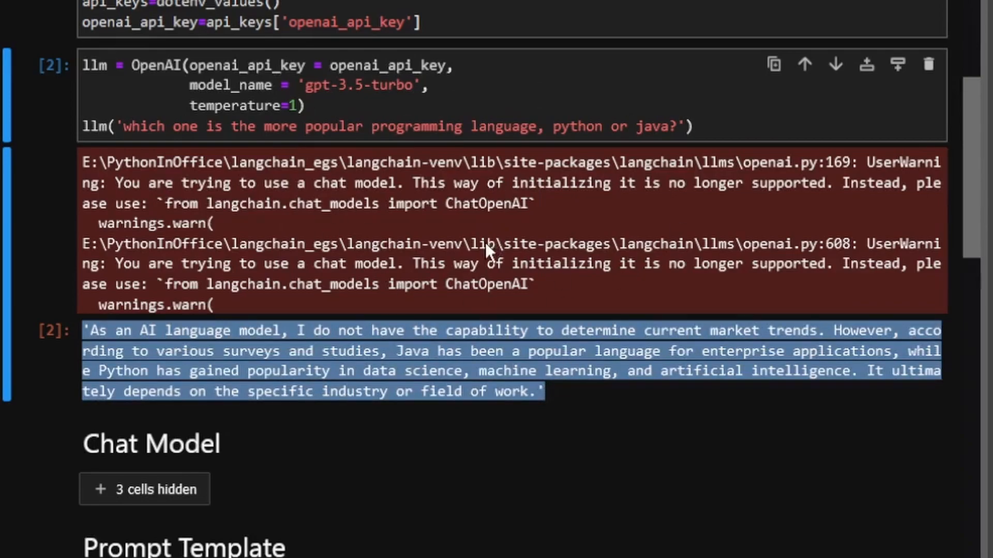
scroll(down, 3)
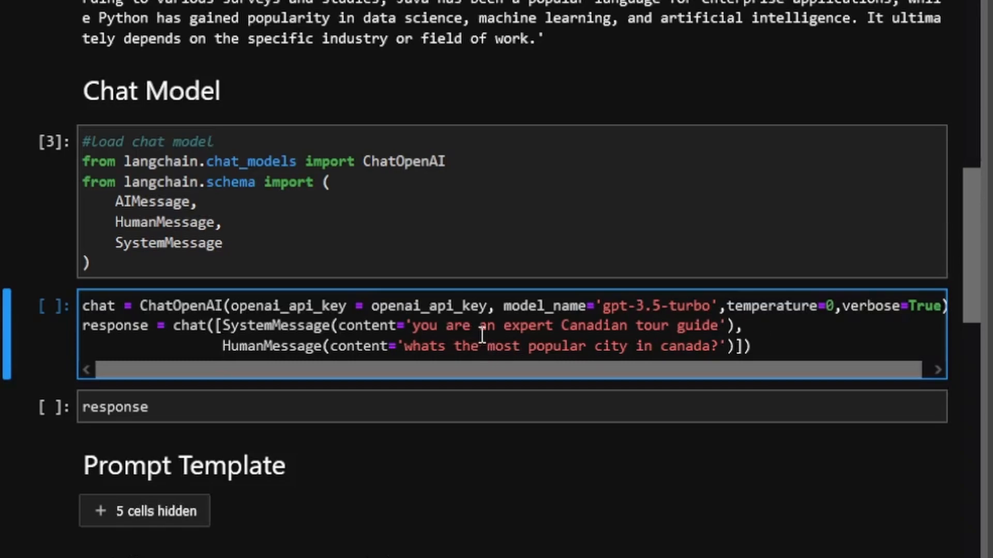
mouse_move(566, 345)
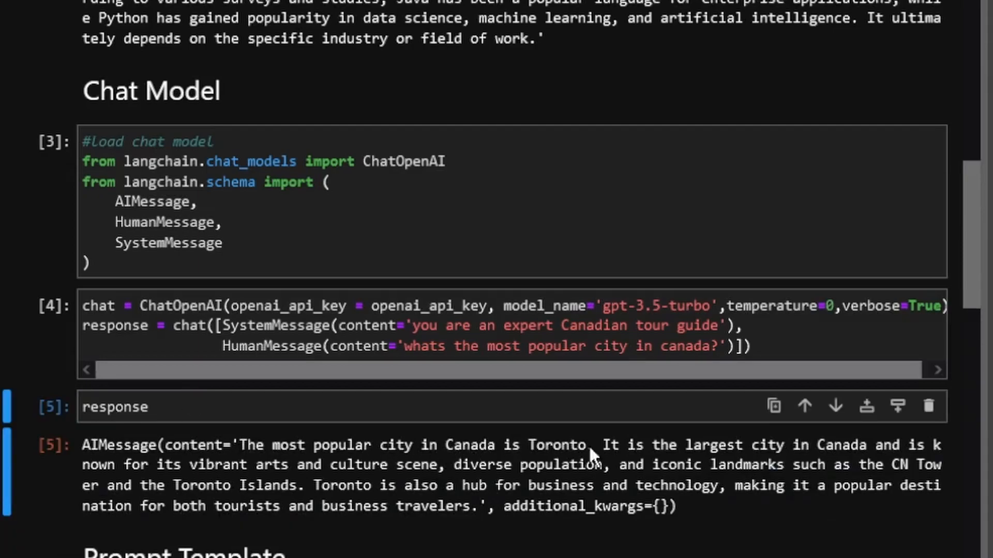
mouse_move(700, 494)
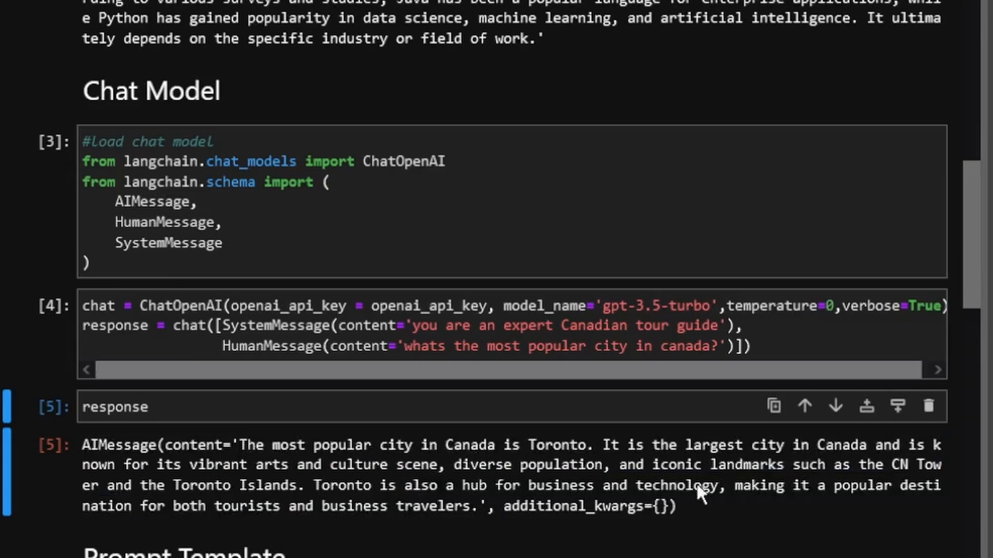
mouse_move(550, 394)
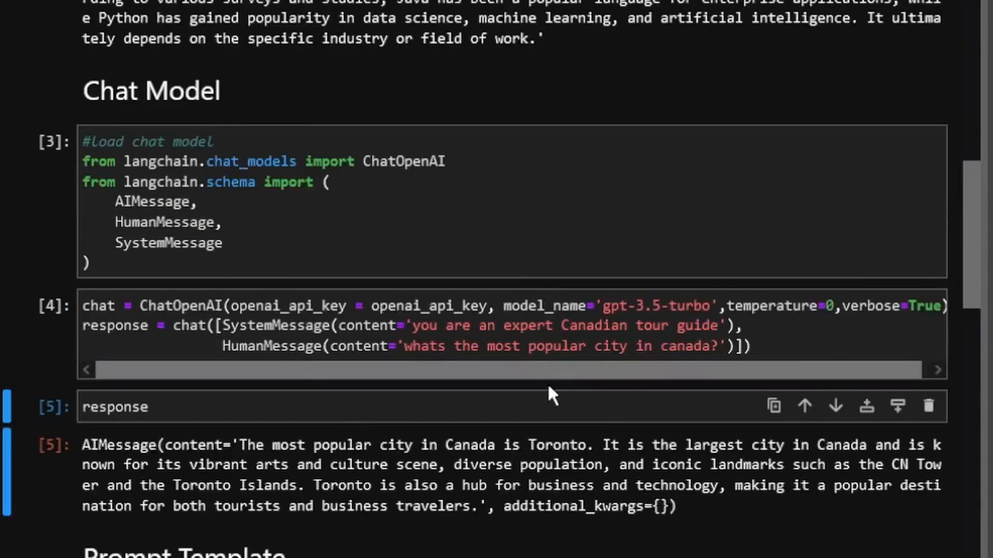
Scroll to the ChatOpenAI tour-guide response naming Toronto as Canada's most popular city
scroll(down, 3)
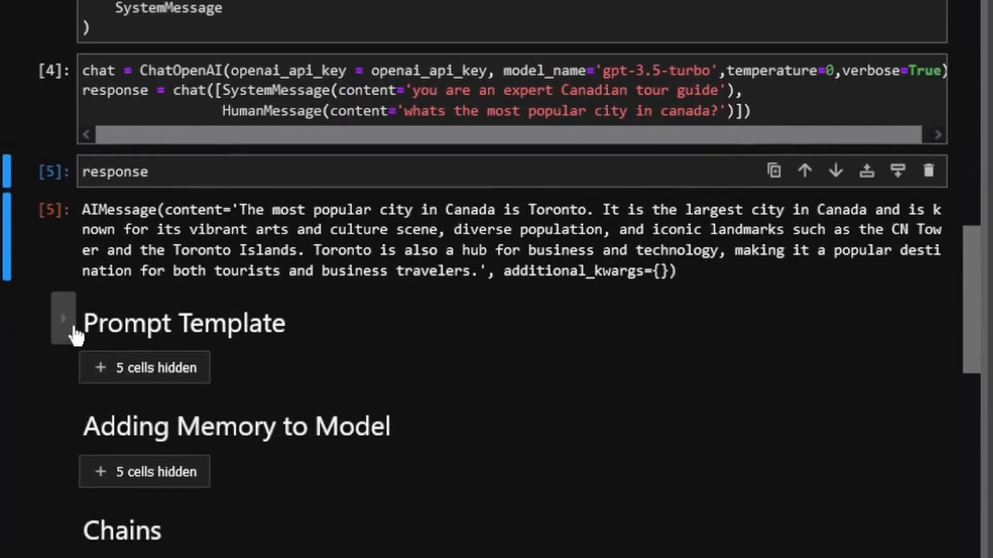
mouse_move(547, 325)
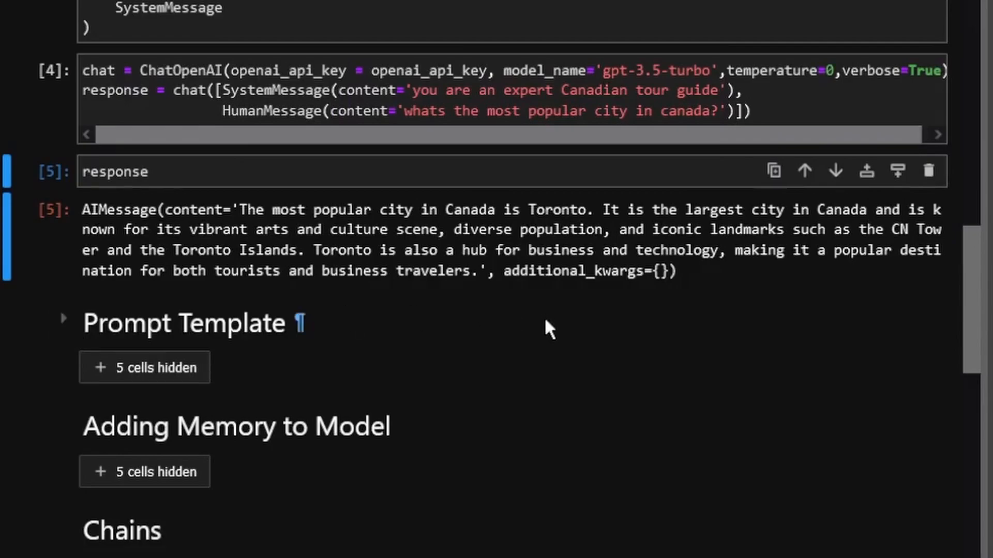
Work through the Prompt Template cells, highlighting the country_city placeholder in the template
scroll(up, 3)
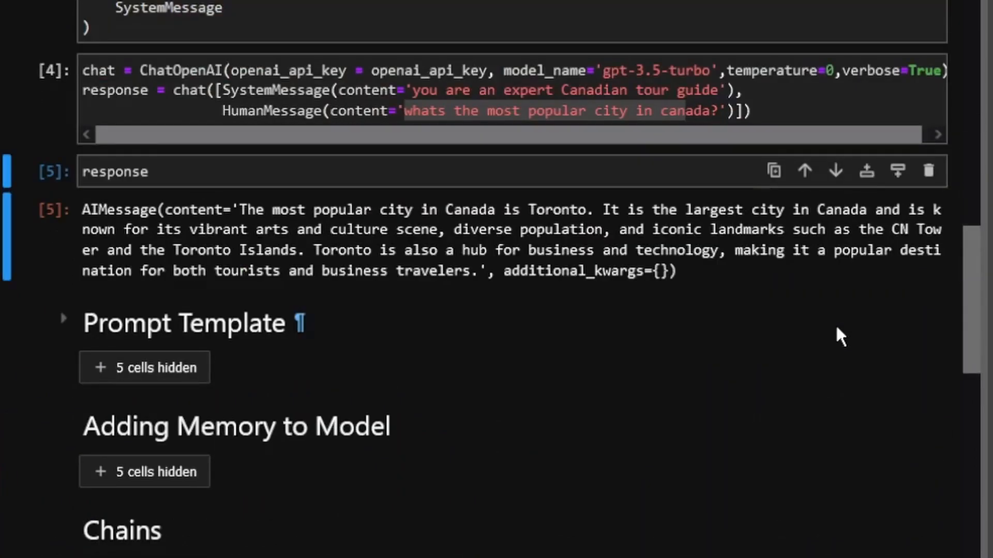
mouse_move(843, 343)
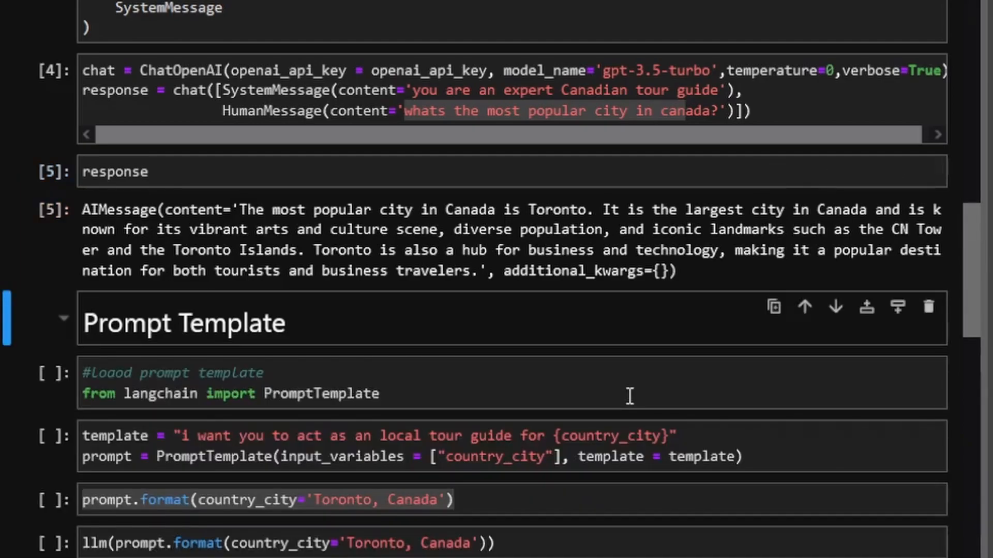
scroll(down, 3)
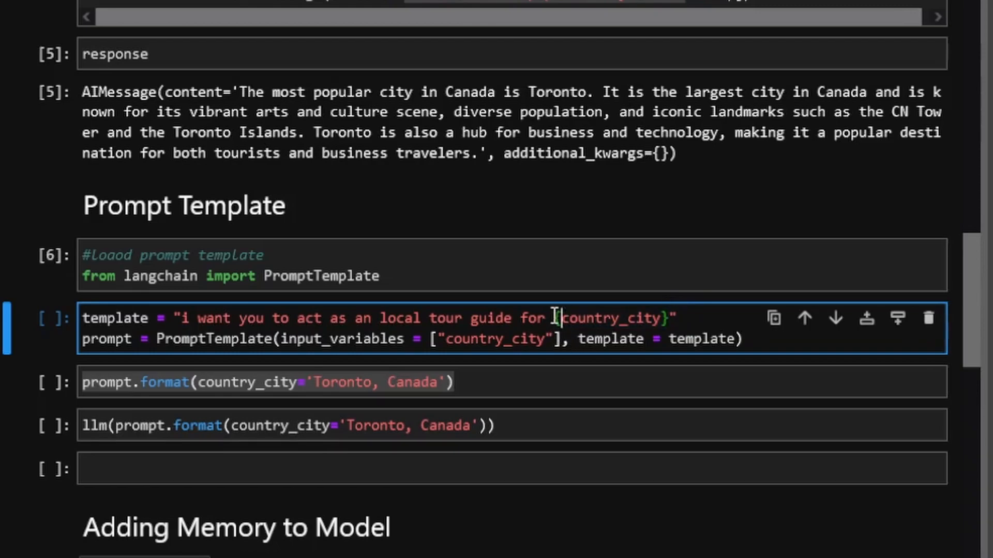
double_click(609, 318)
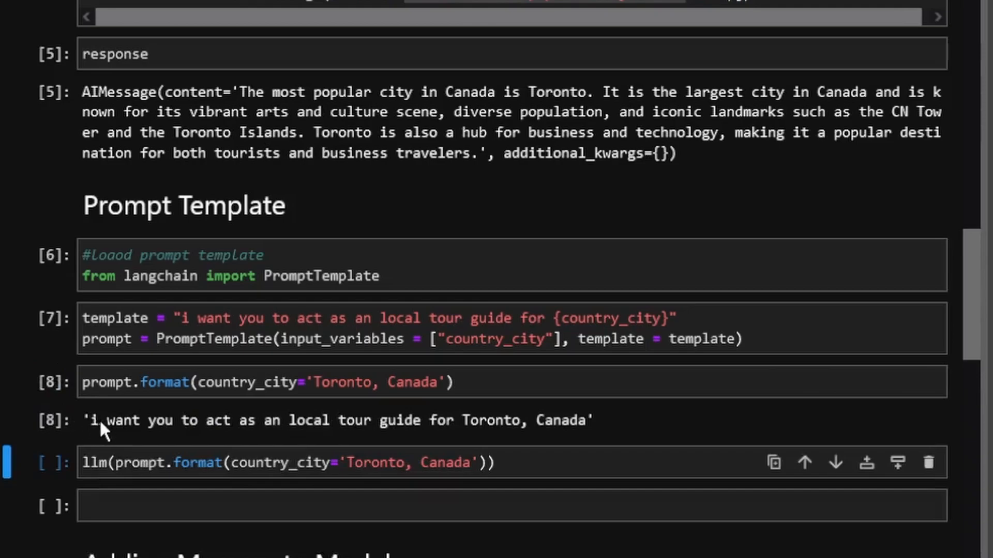
mouse_move(461, 432)
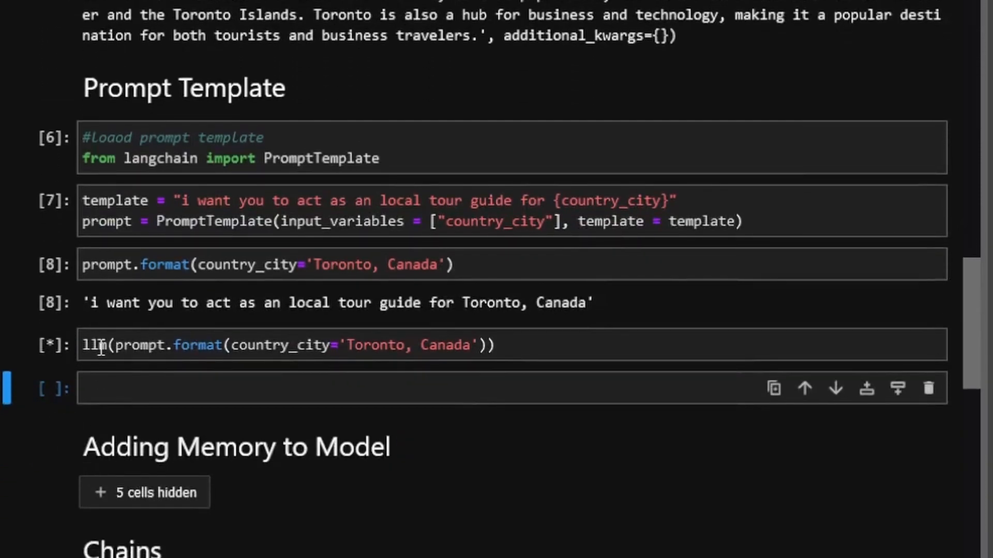
mouse_move(642, 303)
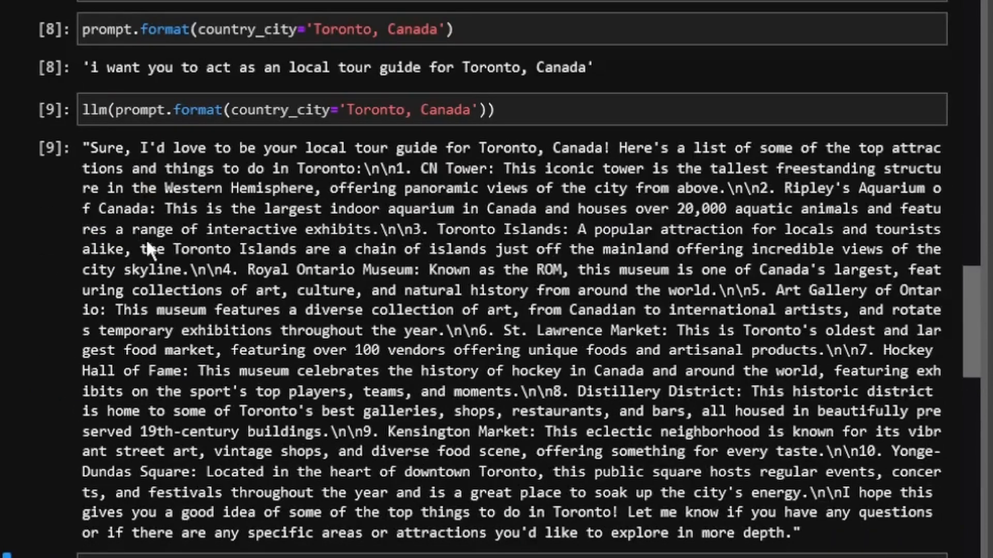
mouse_move(293, 157)
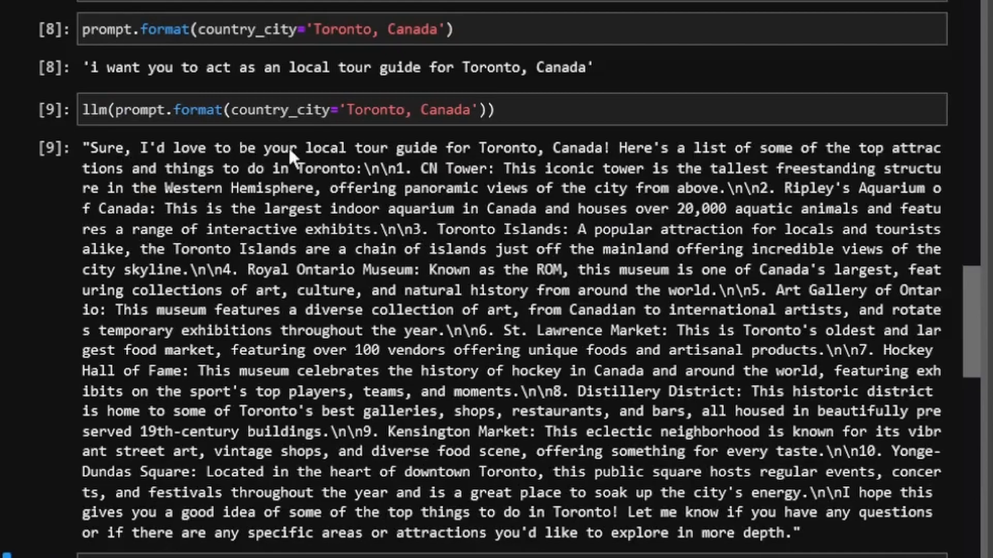
mouse_move(903, 150)
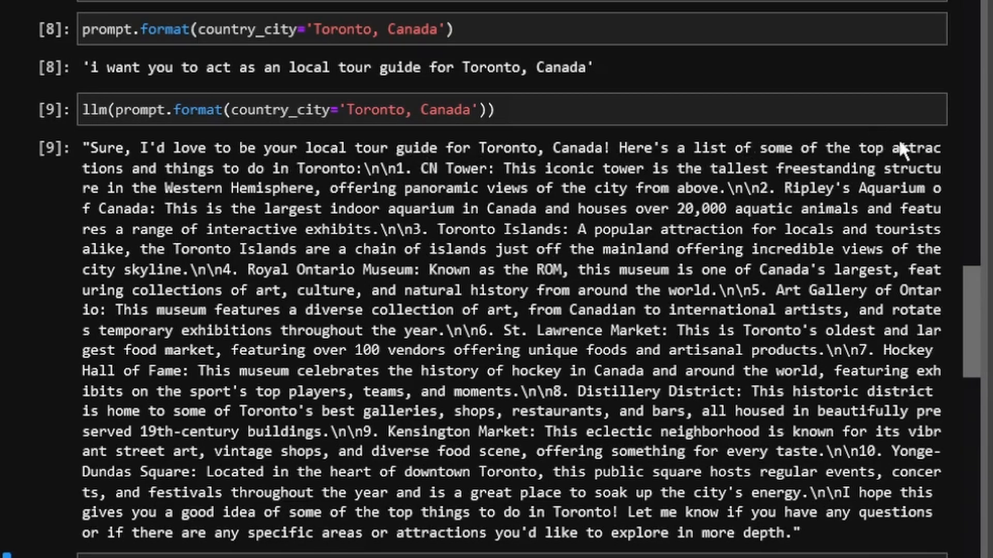
scroll(down, 3)
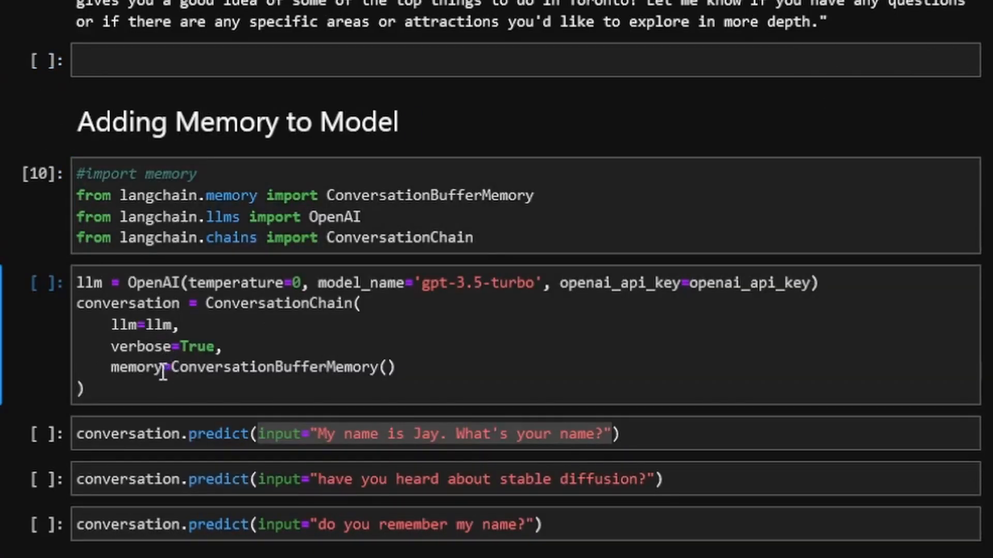
Highlight the memory argument of the ConversationChain cell and scroll onward
double_click(215, 368)
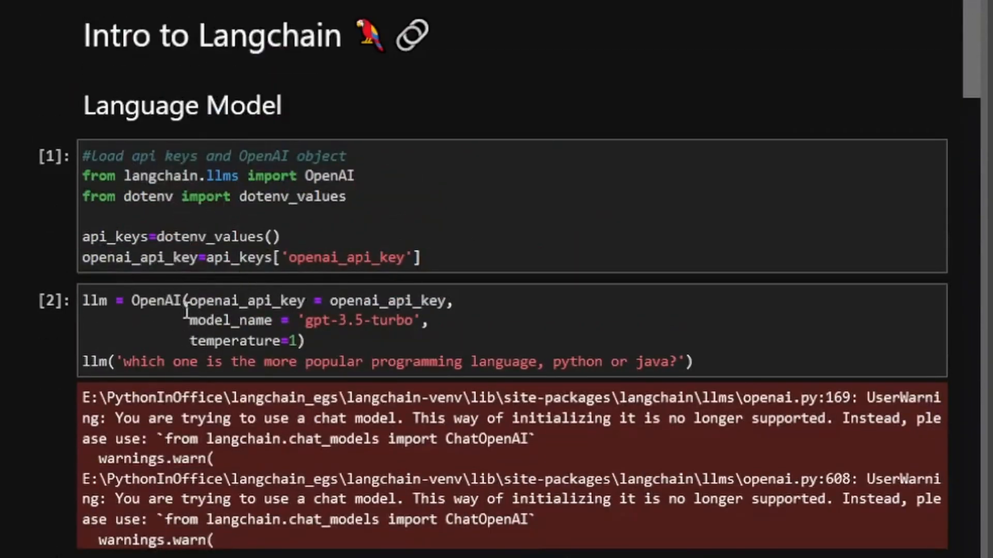
scroll(down, 3)
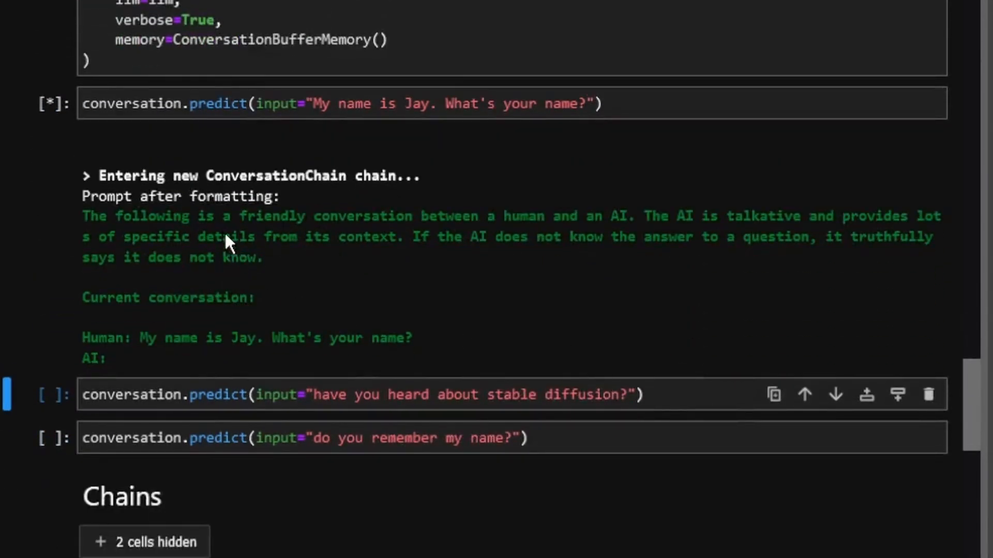
Review the conversation chain cells, highlighting the formatted prompt text in the output
scroll(down, 3)
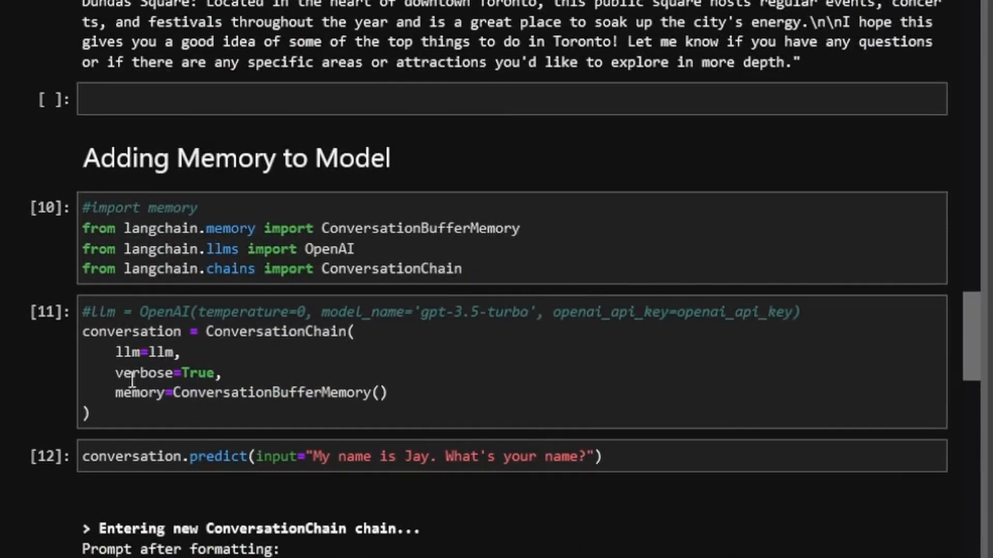
scroll(down, 3)
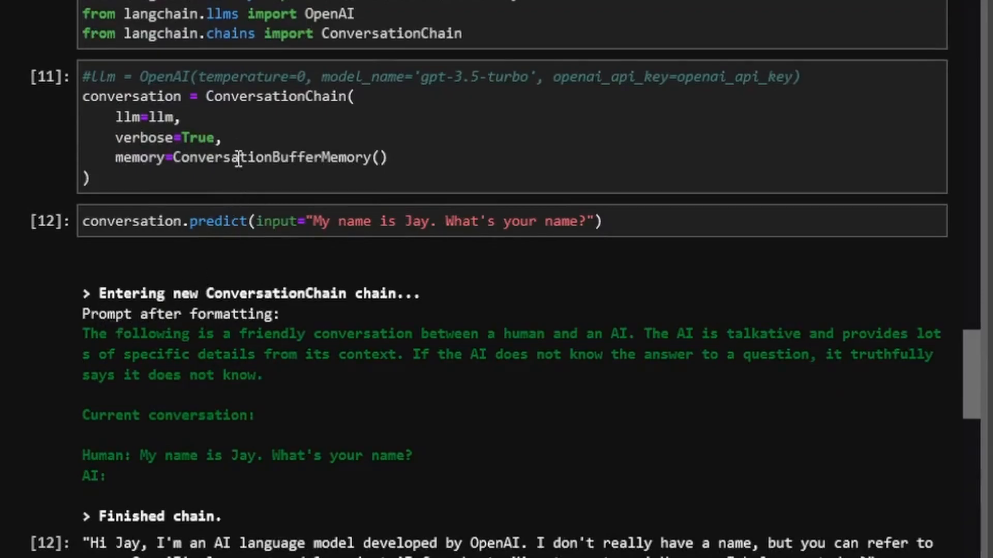
mouse_move(96, 348)
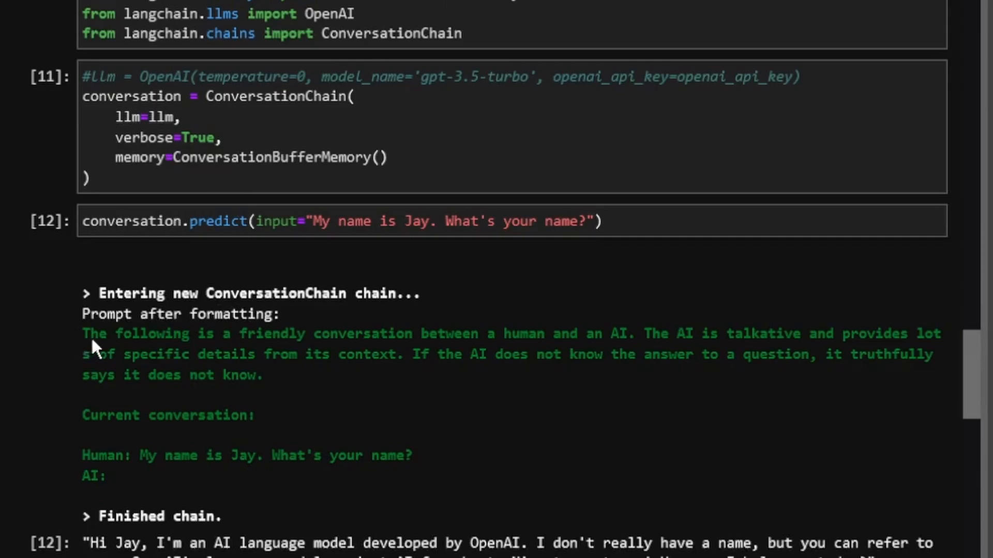
mouse_move(106, 354)
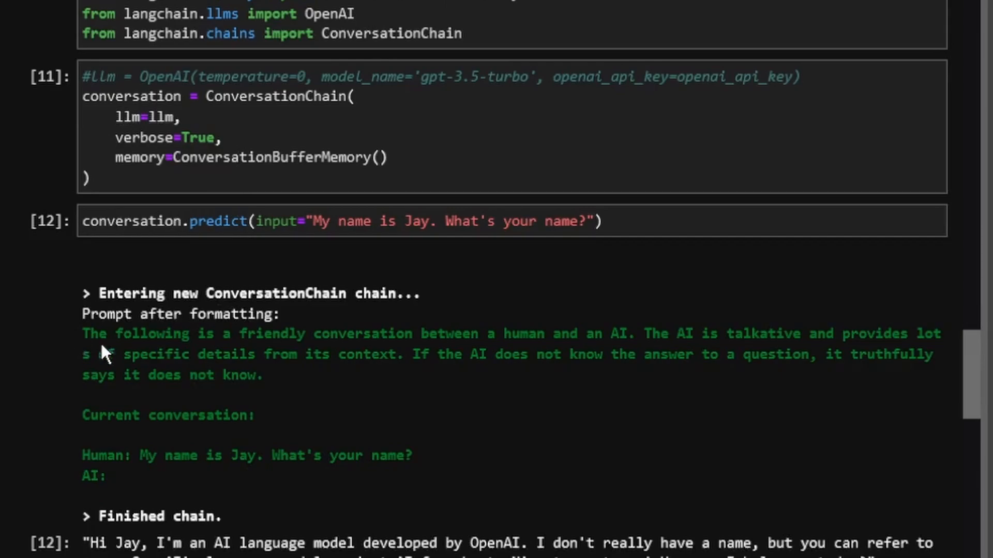
mouse_move(323, 373)
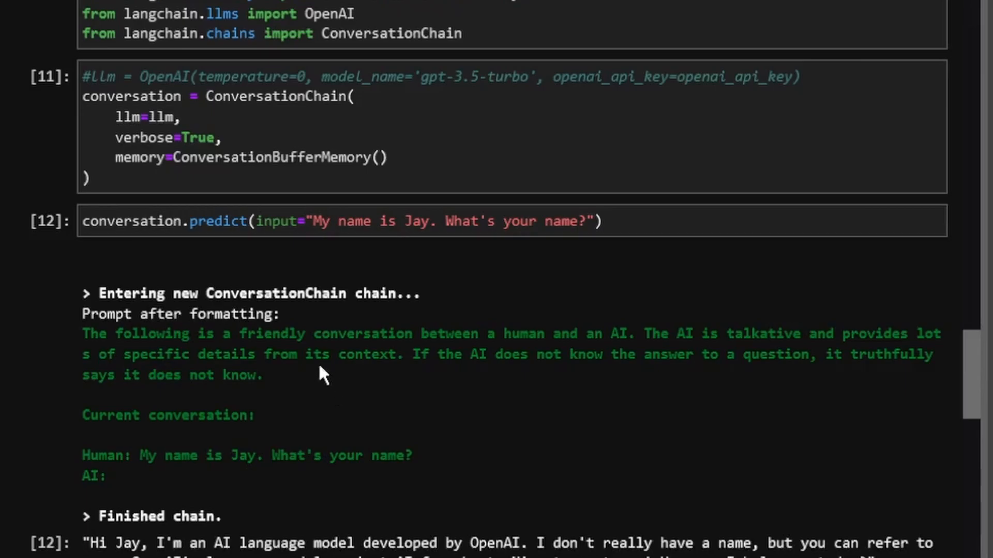
drag(82, 334, 263, 375)
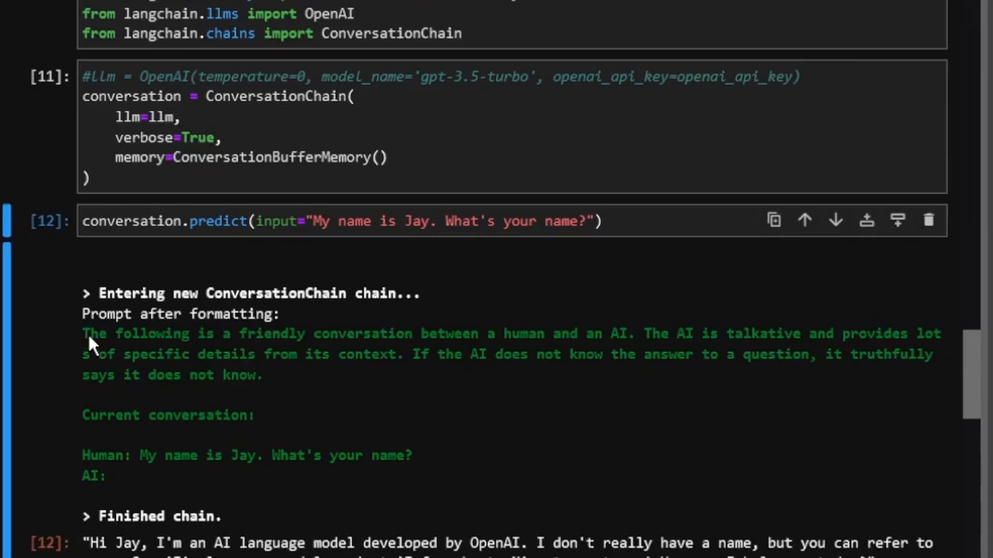
mouse_move(497, 347)
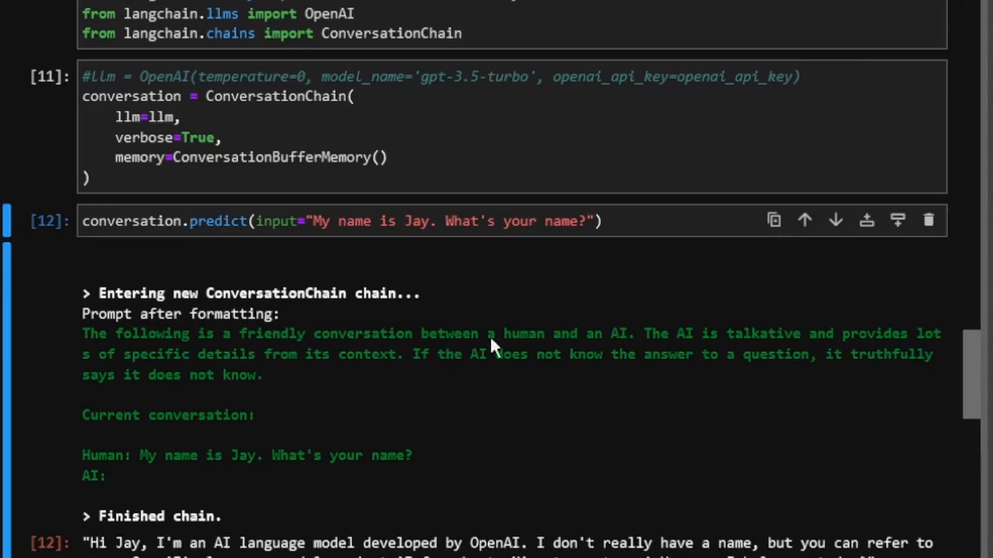
mouse_move(801, 361)
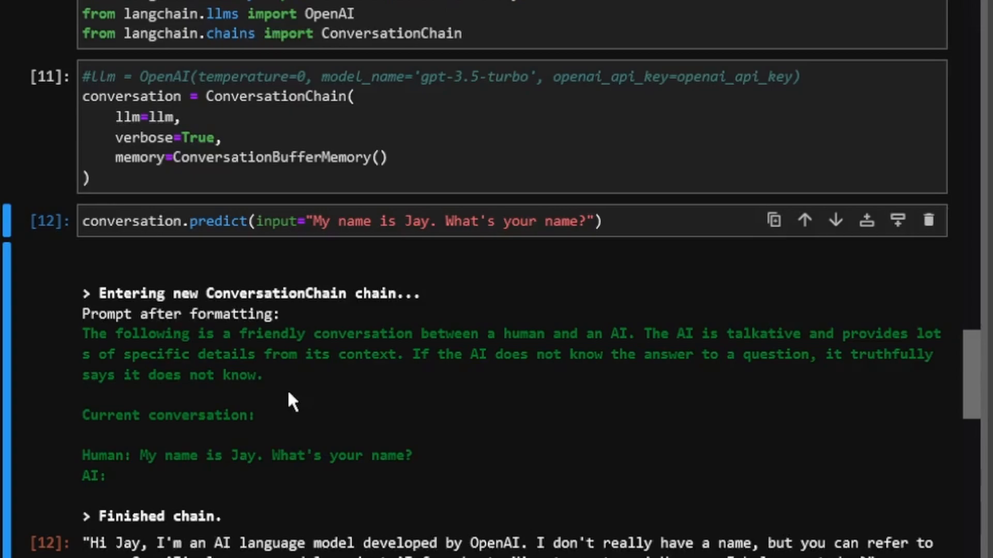
double_click(105, 455)
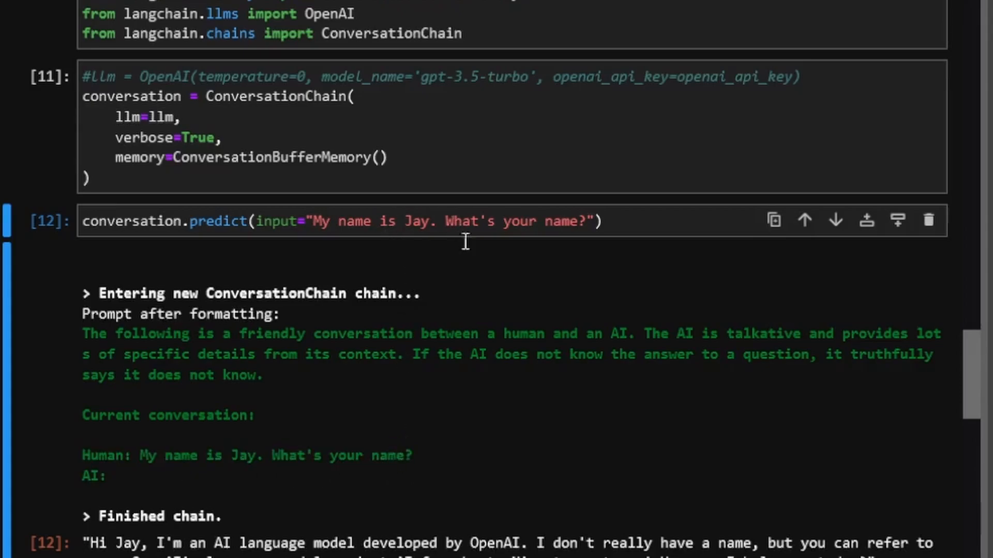
scroll(down, 3)
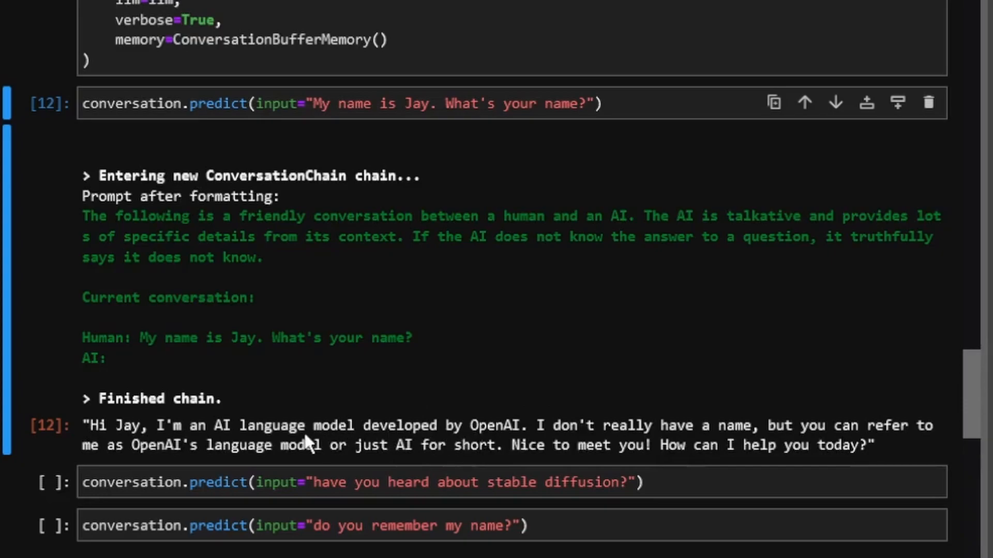
mouse_move(633, 418)
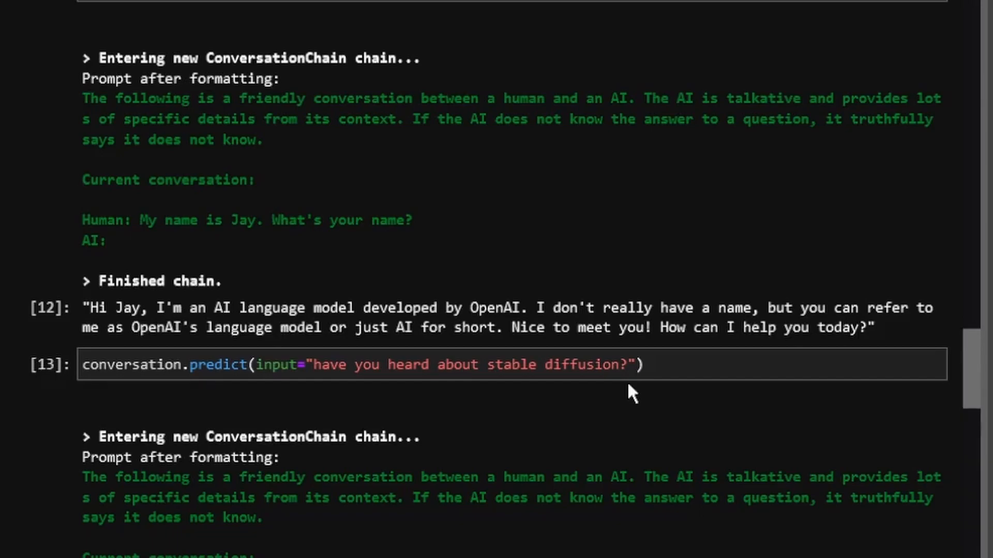
mouse_move(709, 184)
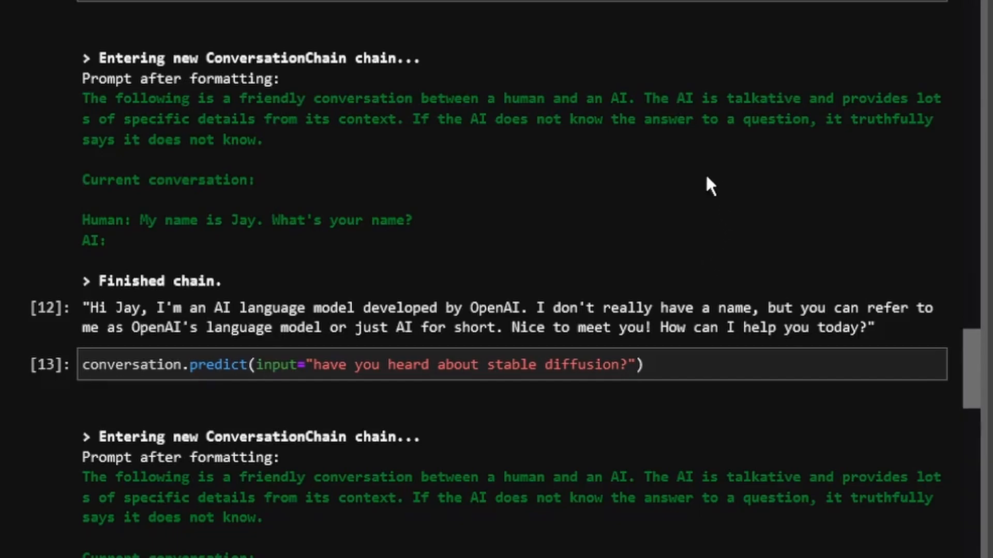
mouse_move(648, 164)
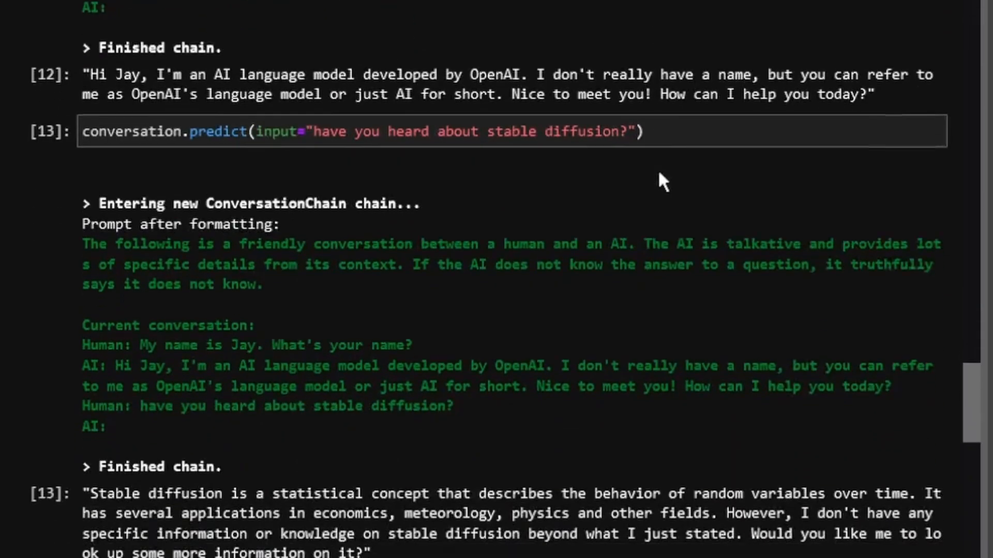
scroll(down, 3)
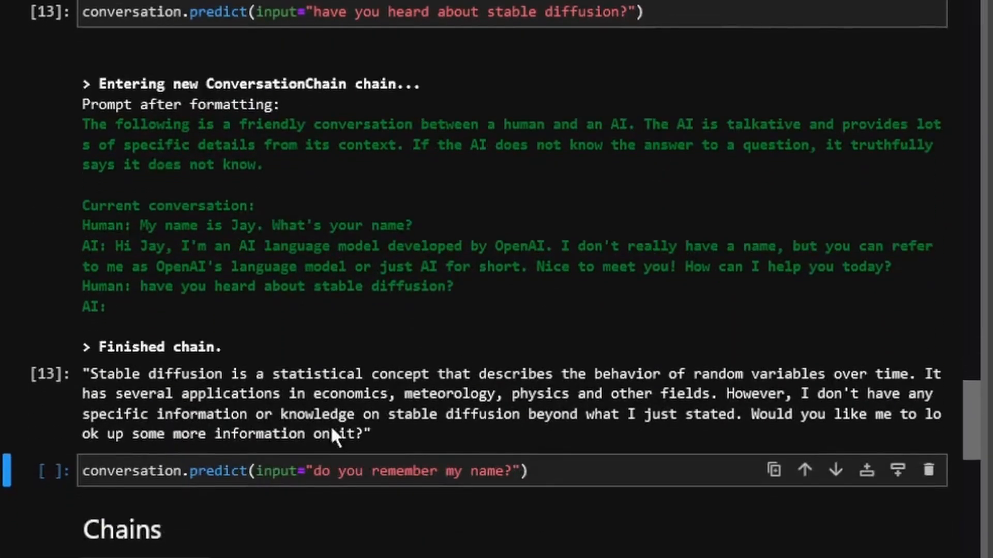
scroll(up, 3)
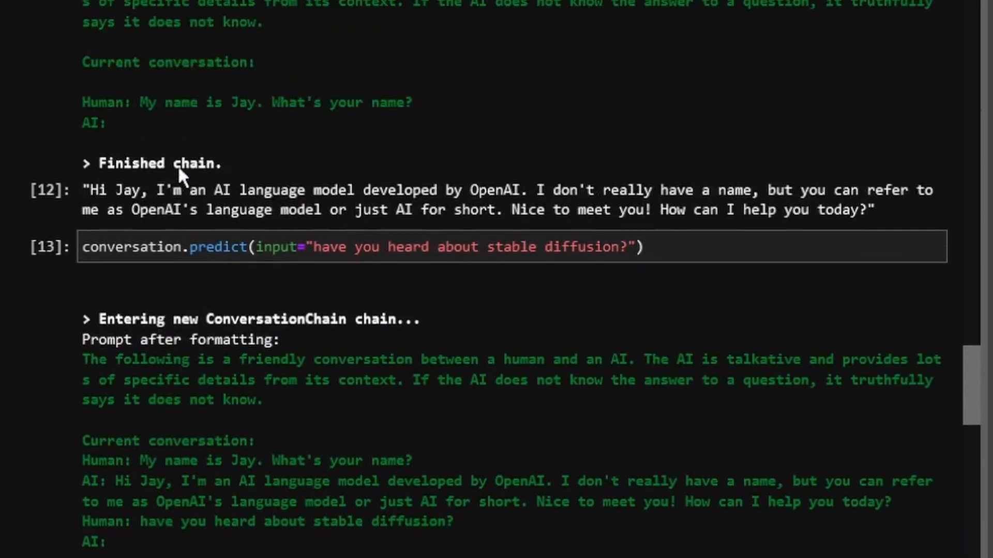
scroll(up, 3)
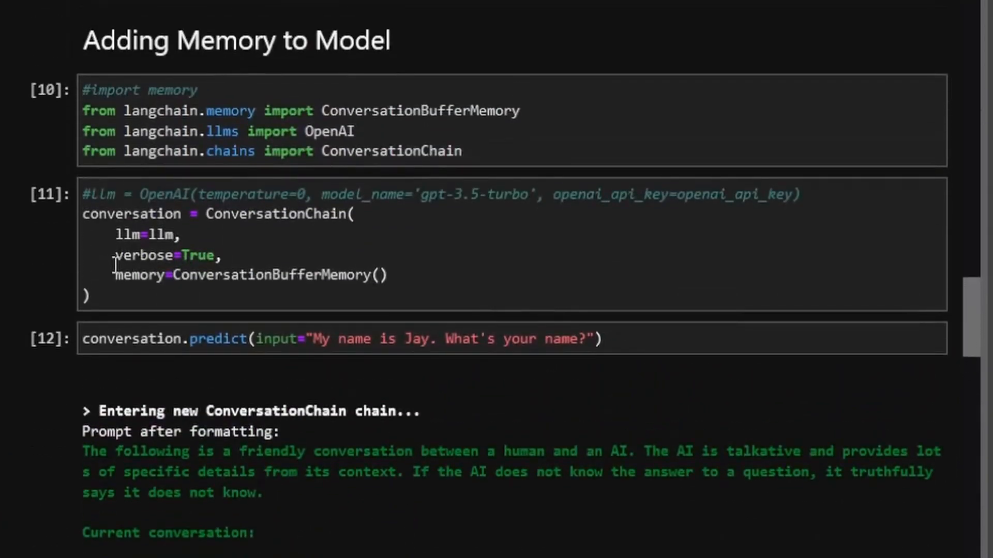
scroll(down, 3)
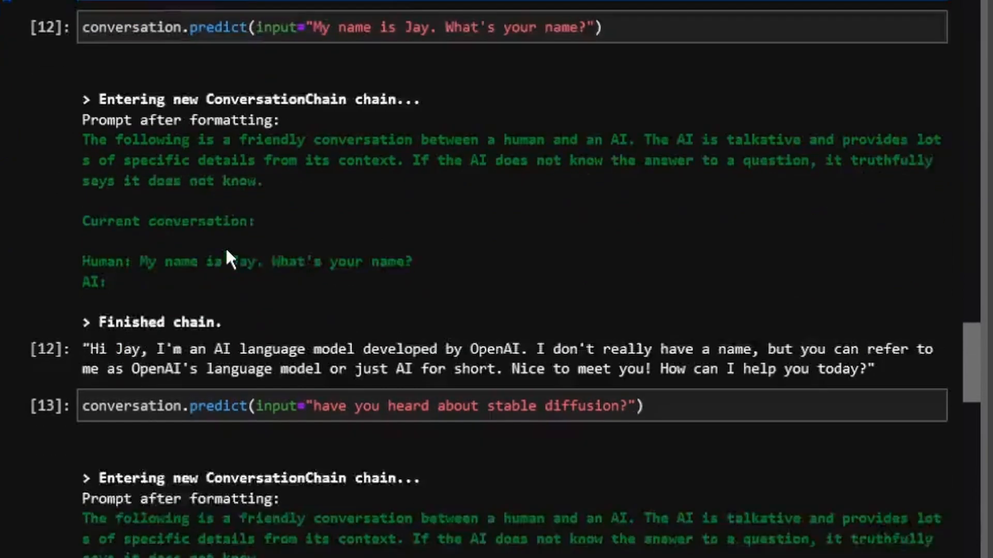
scroll(down, 3)
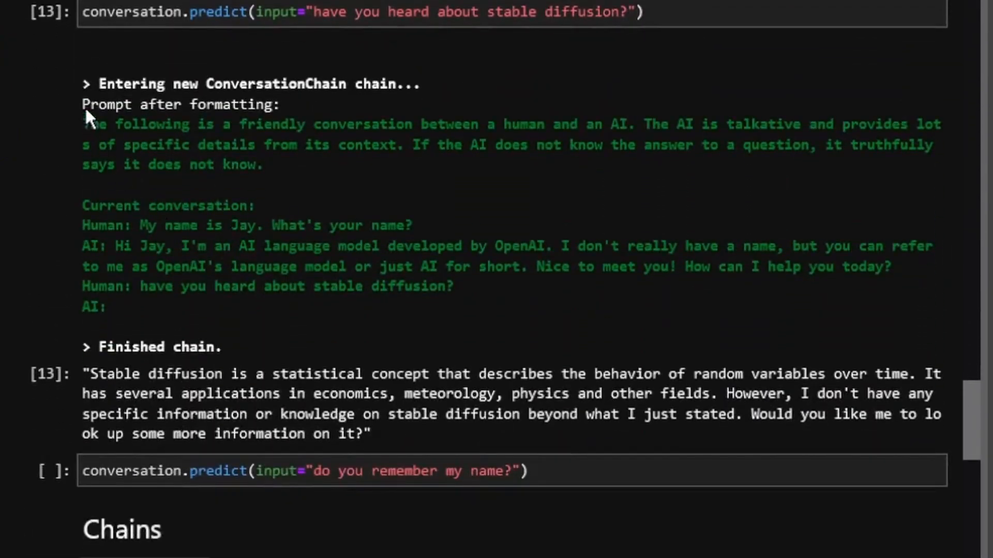
mouse_move(101, 209)
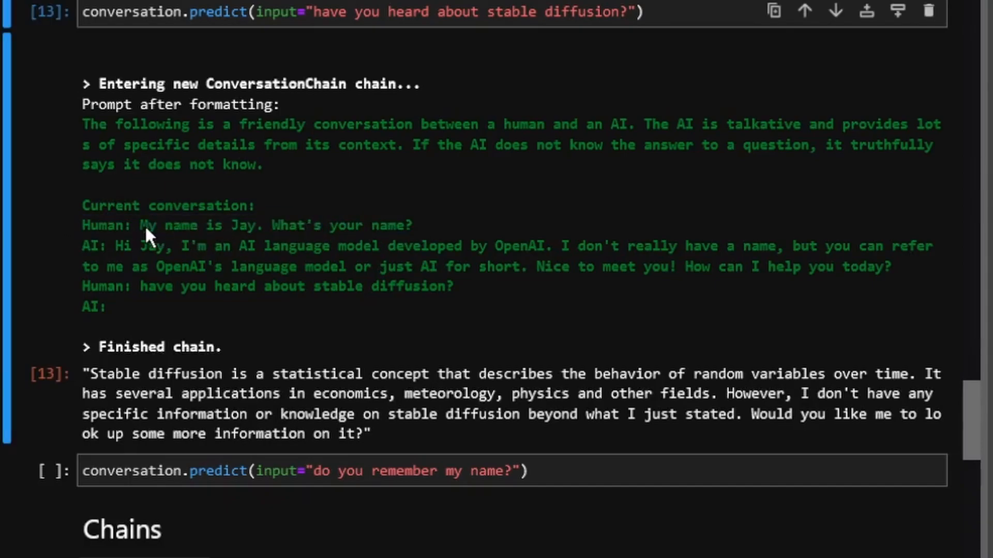
mouse_move(418, 247)
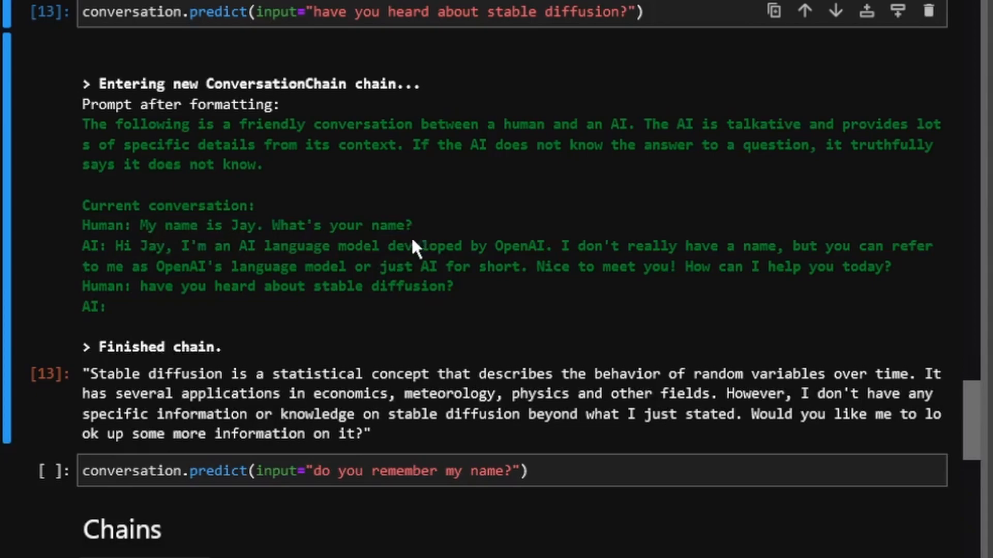
mouse_move(111, 393)
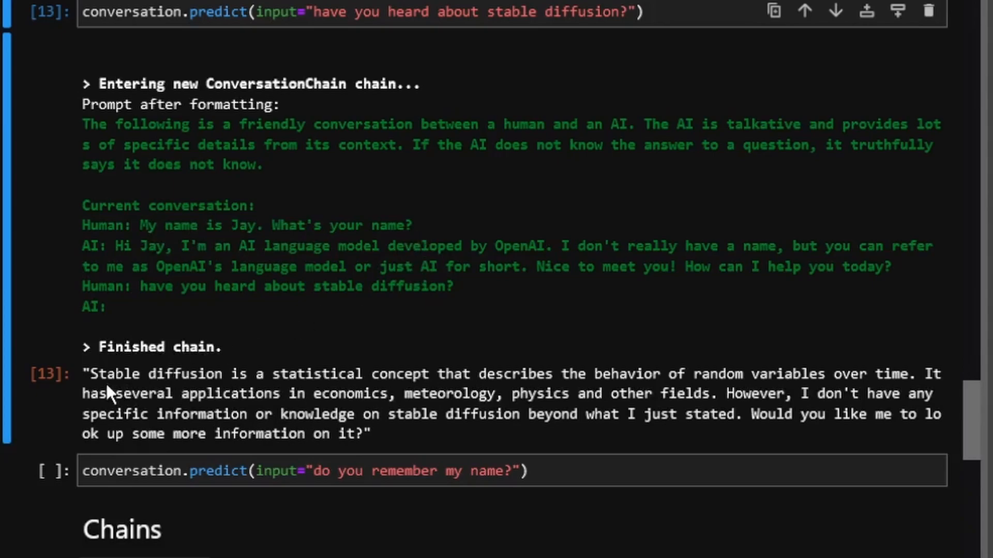
mouse_move(104, 383)
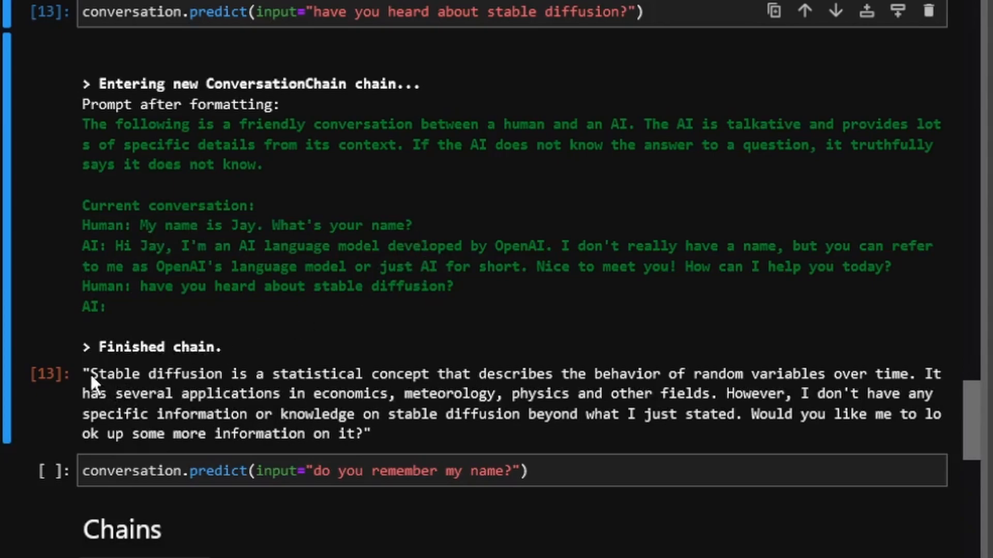
mouse_move(493, 438)
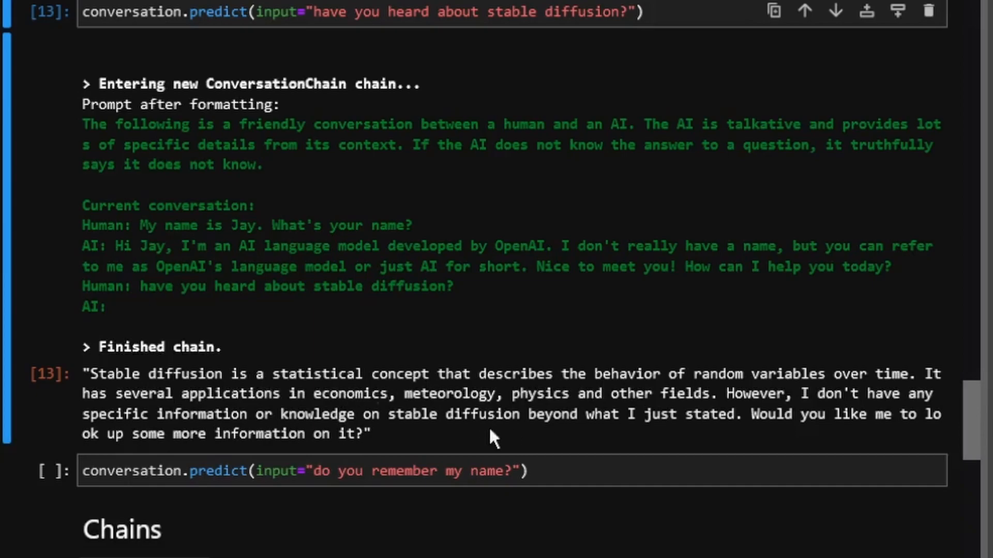
mouse_move(484, 431)
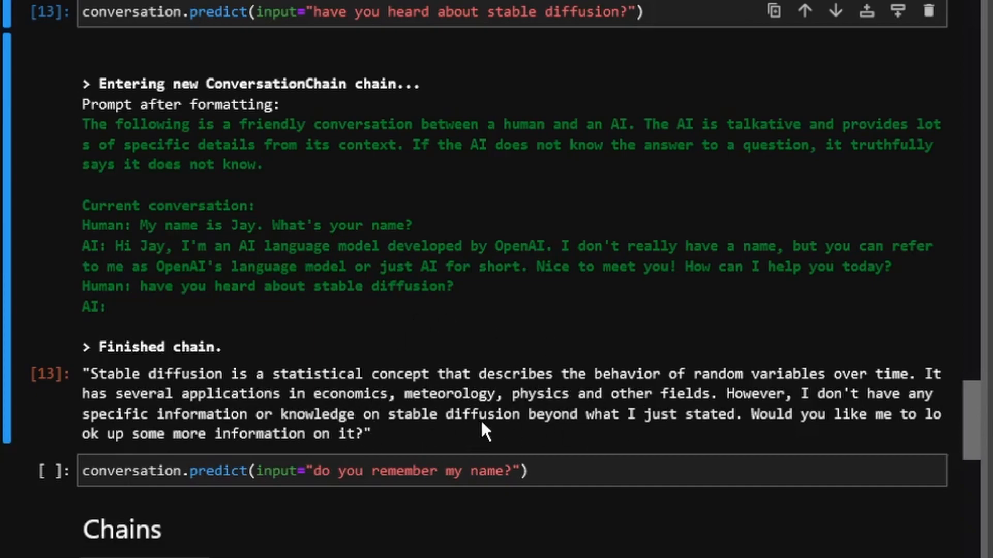
mouse_move(645, 360)
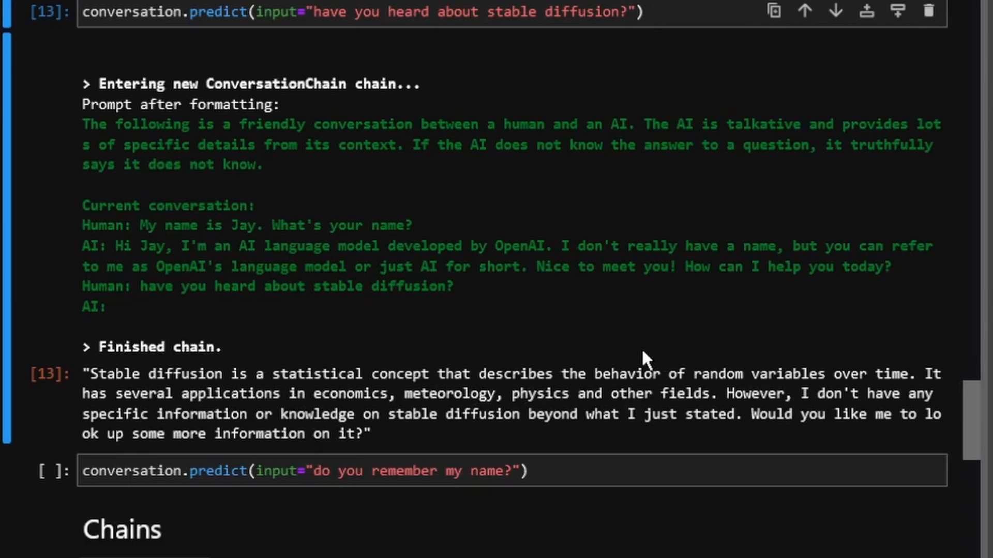
scroll(down, 3)
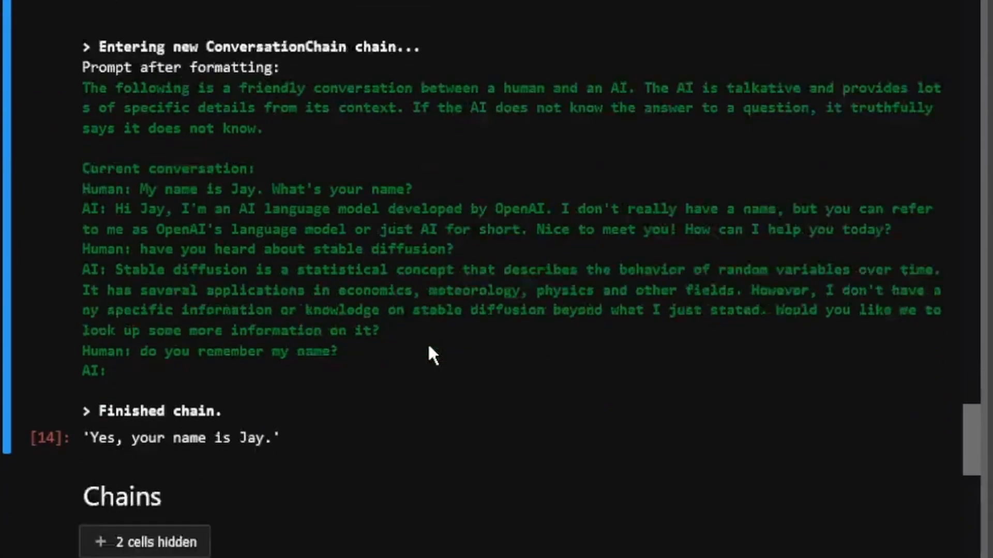
Scroll to the 'do you remember my name?' answer and the custom data section
scroll(down, 3)
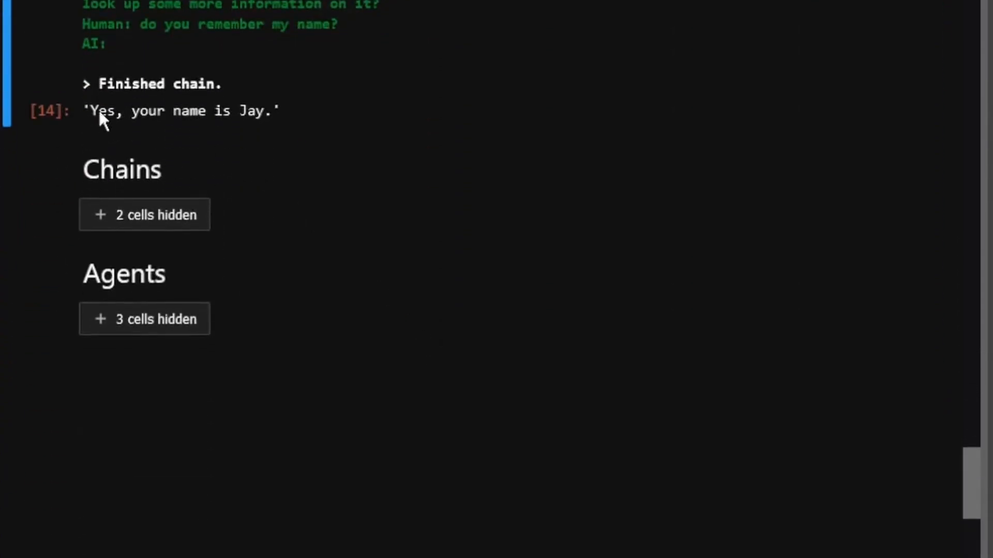
mouse_move(322, 96)
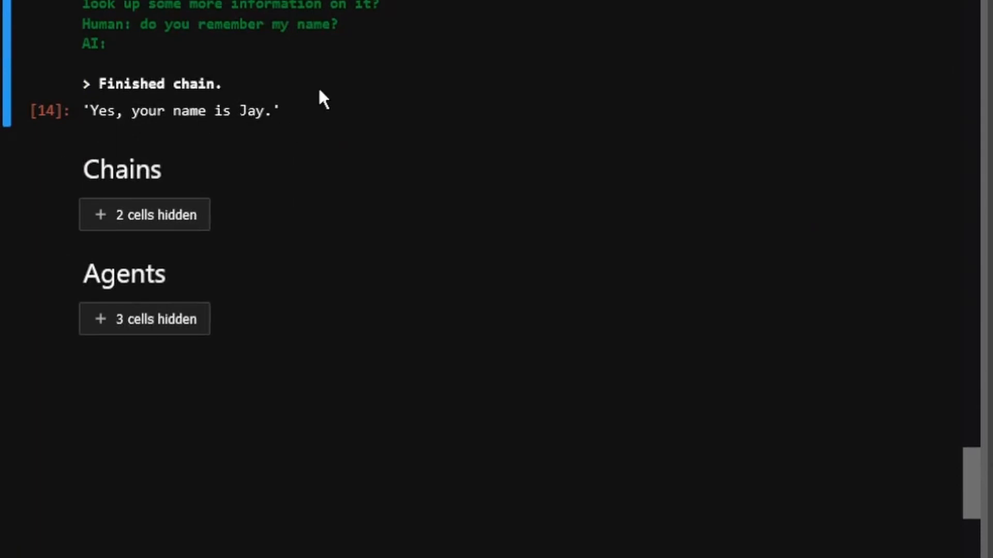
scroll(down, 3)
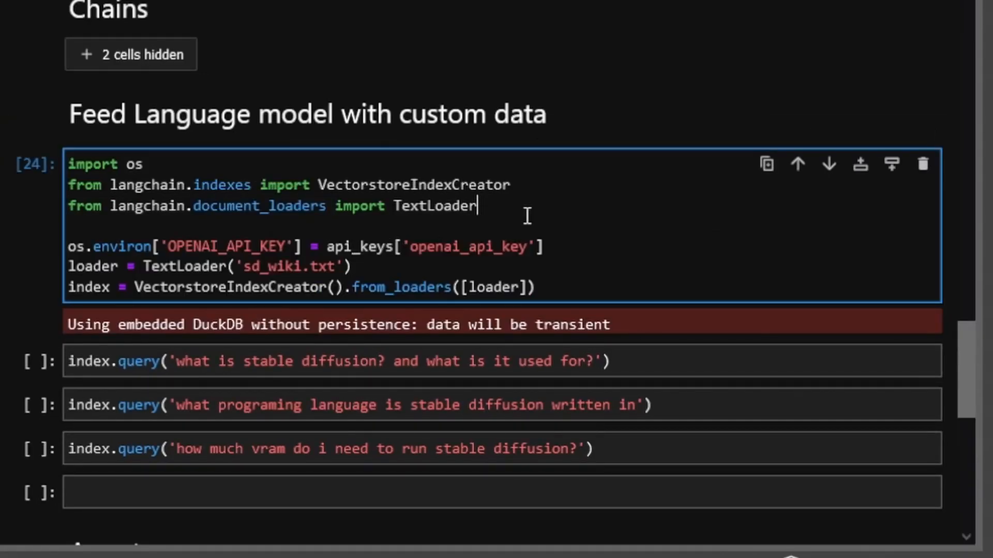
mouse_move(342, 215)
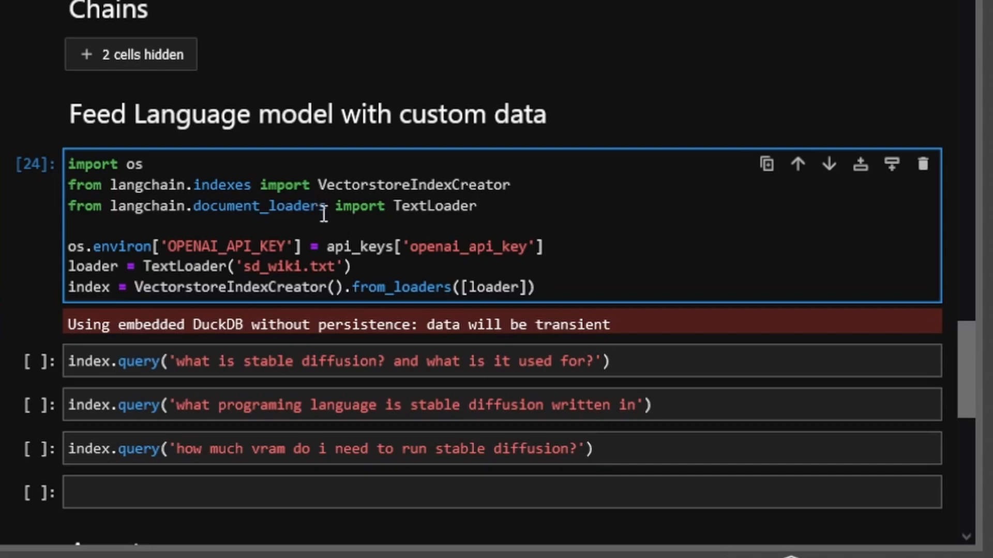
mouse_move(347, 212)
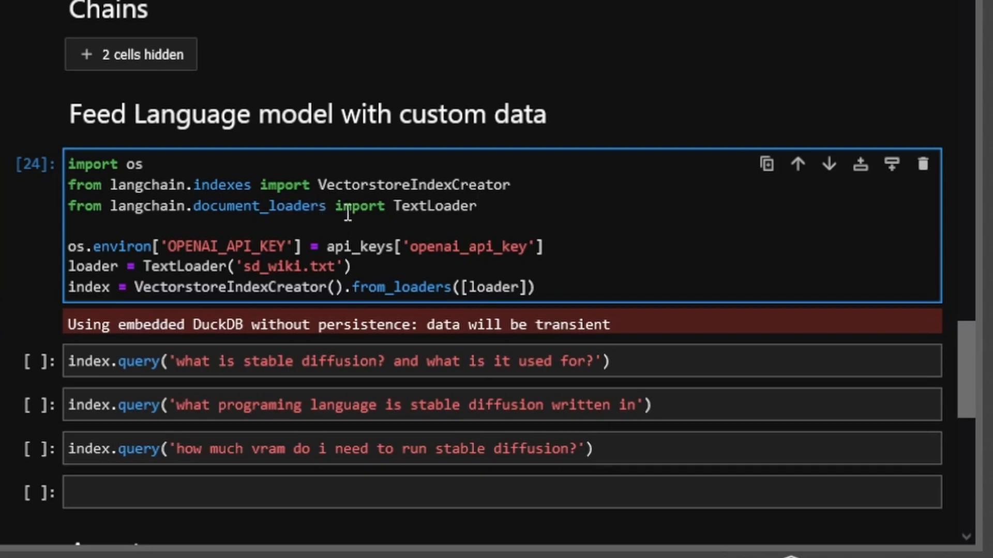
Inspect the sd_wiki.txt index-building cell and open the sd_wiki.txt source text
double_click(434, 206)
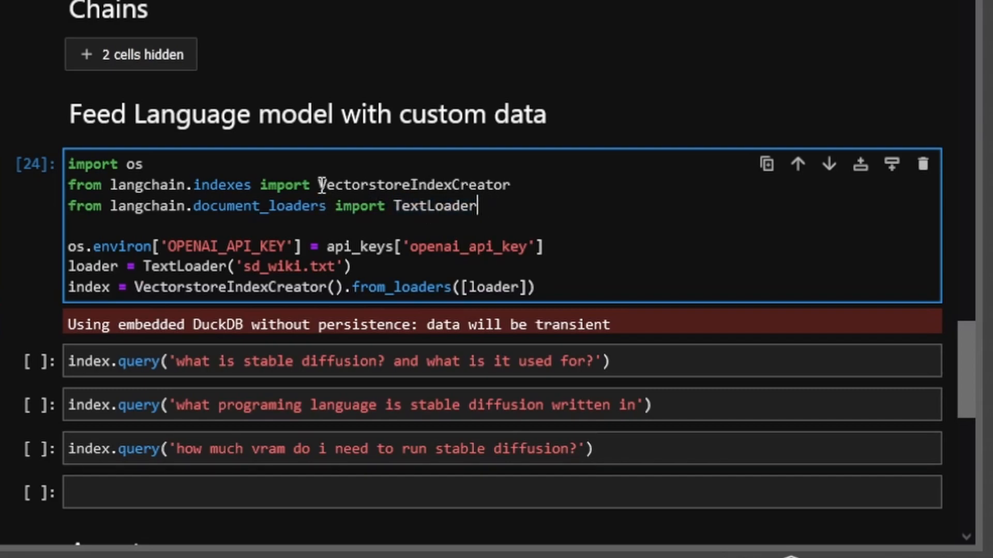
double_click(411, 185)
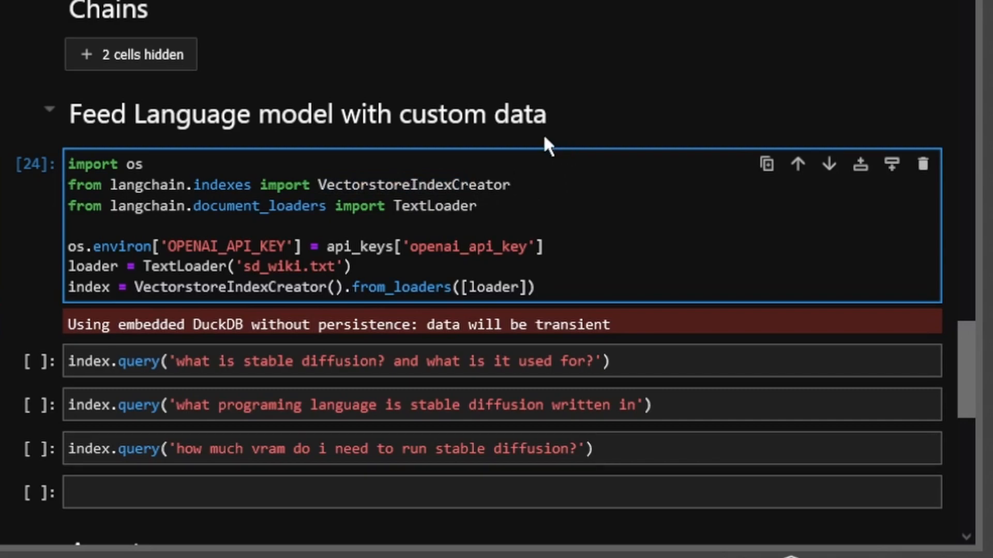
click(506, 185)
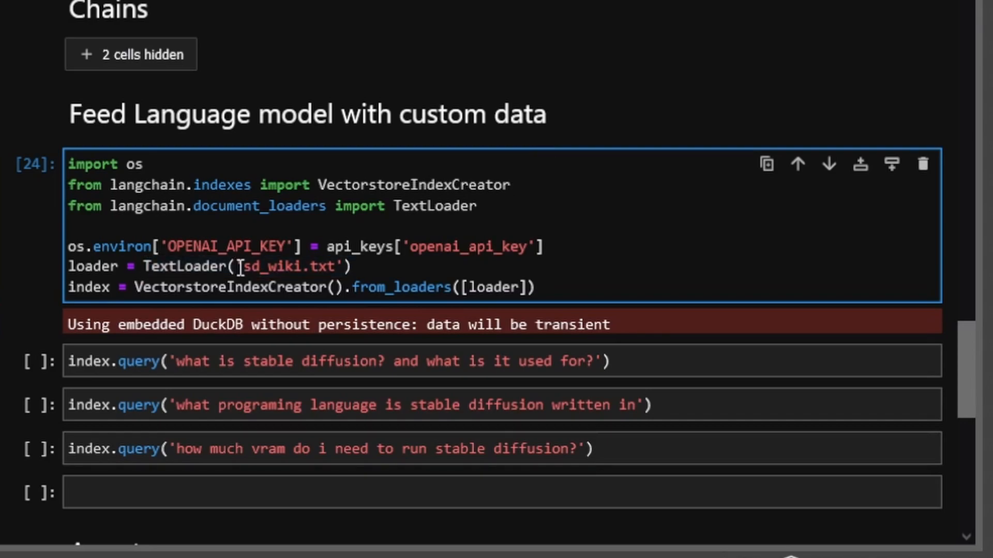
double_click(265, 267)
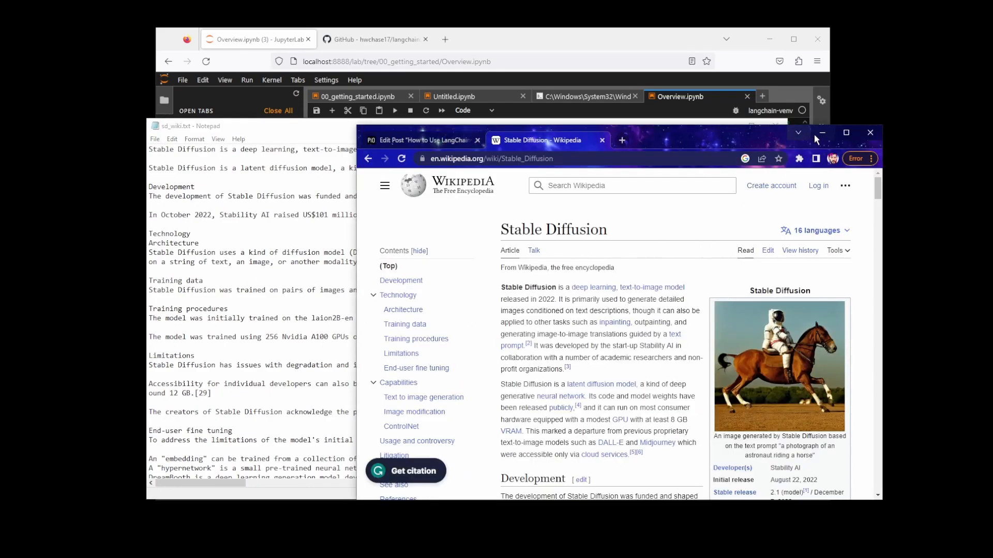
Switch to the sd_wiki.txt Notepad window beside the Stable Diffusion Wikipedia article
click(821, 132)
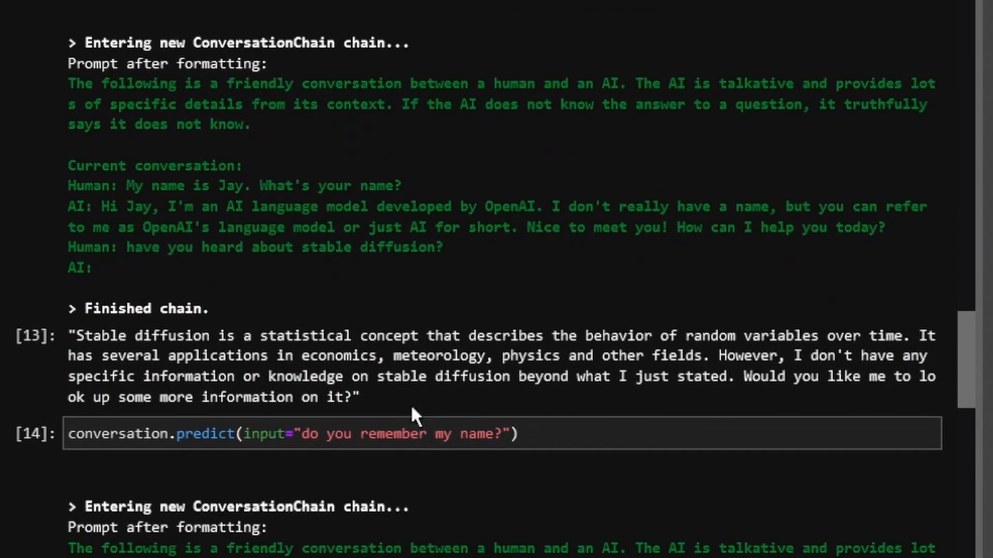
Scroll down the notebook past the conversation-memory outputs to the first index query
scroll(down, 3)
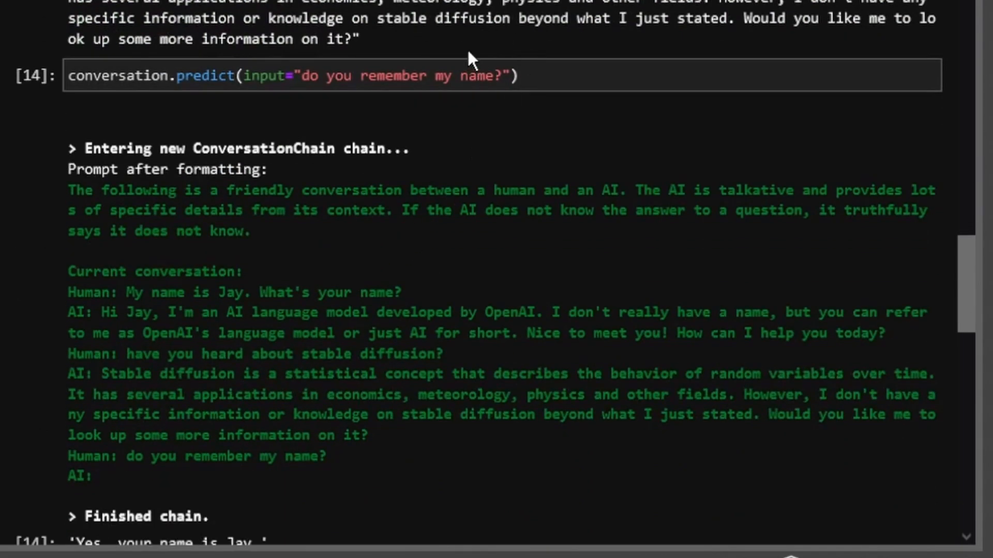
scroll(down, 3)
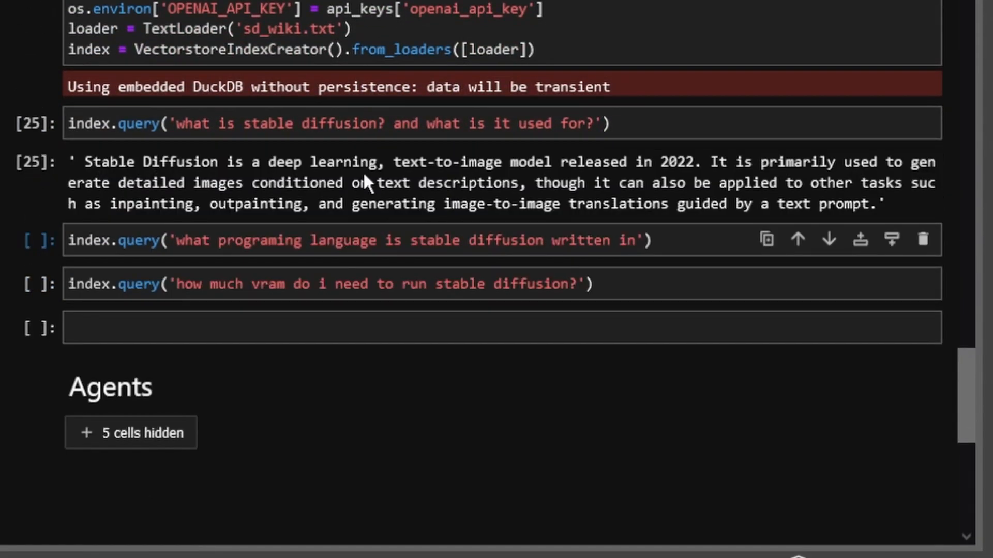
mouse_move(398, 187)
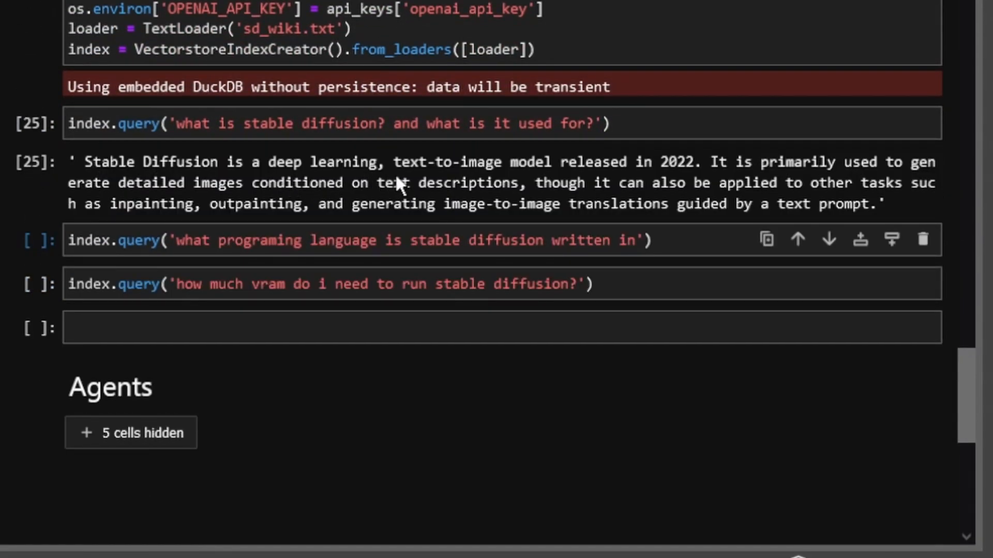
mouse_move(666, 185)
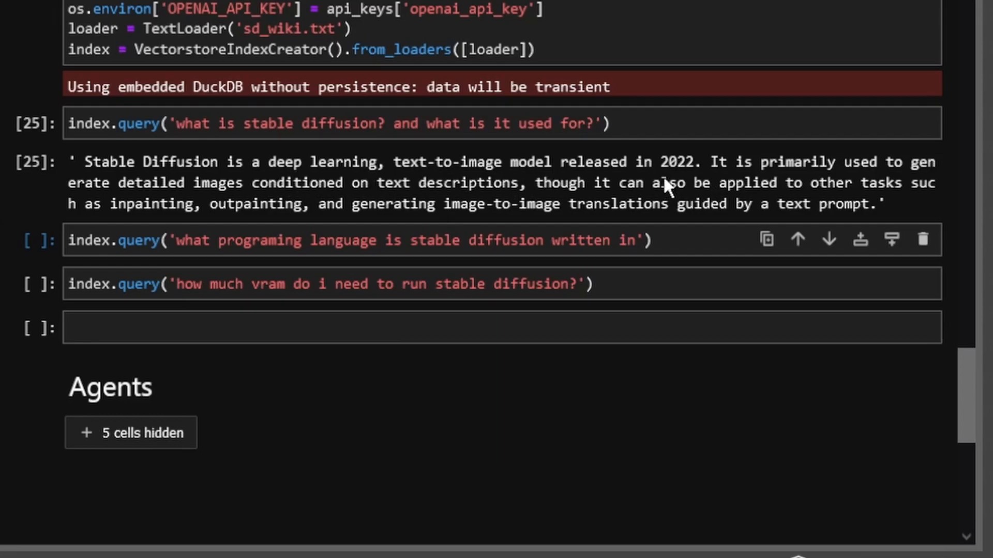
mouse_move(668, 183)
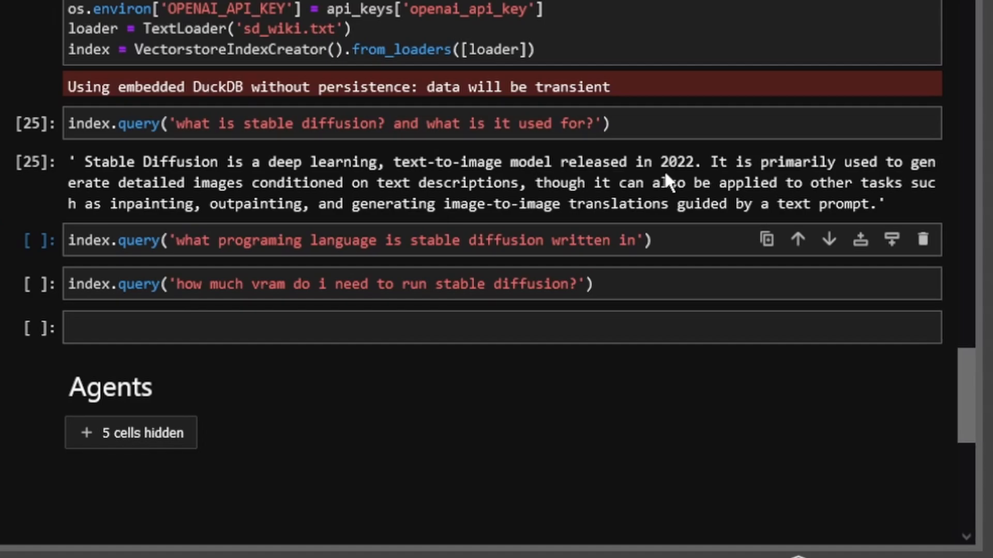
mouse_move(665, 172)
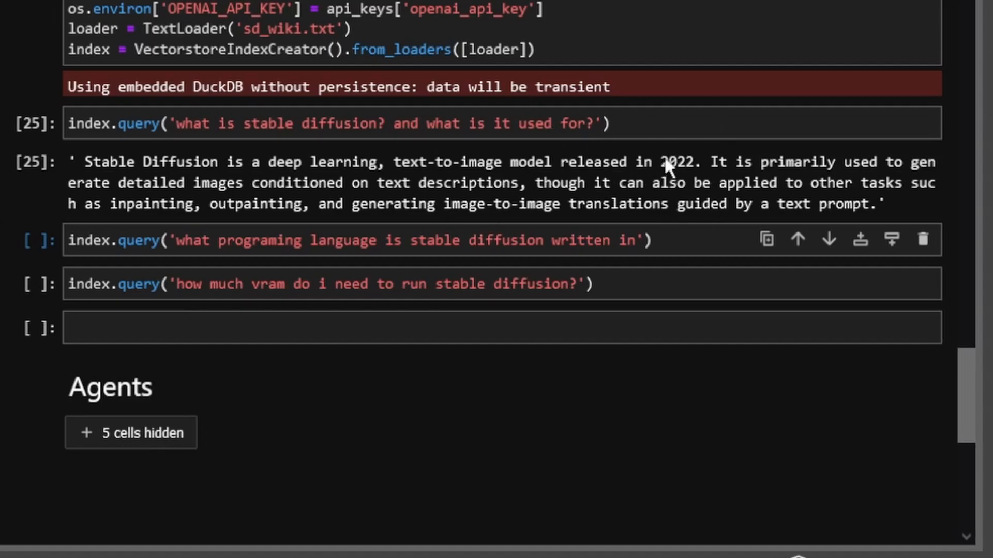
mouse_move(658, 163)
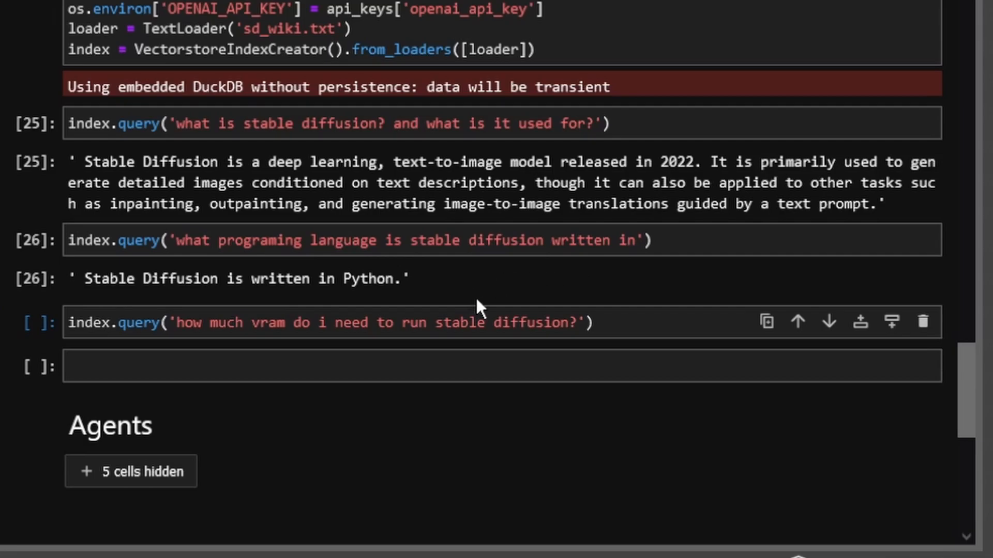
Scroll down to the Agents section's load_tools, initialize_agent and OpenAI import cell
scroll(down, 3)
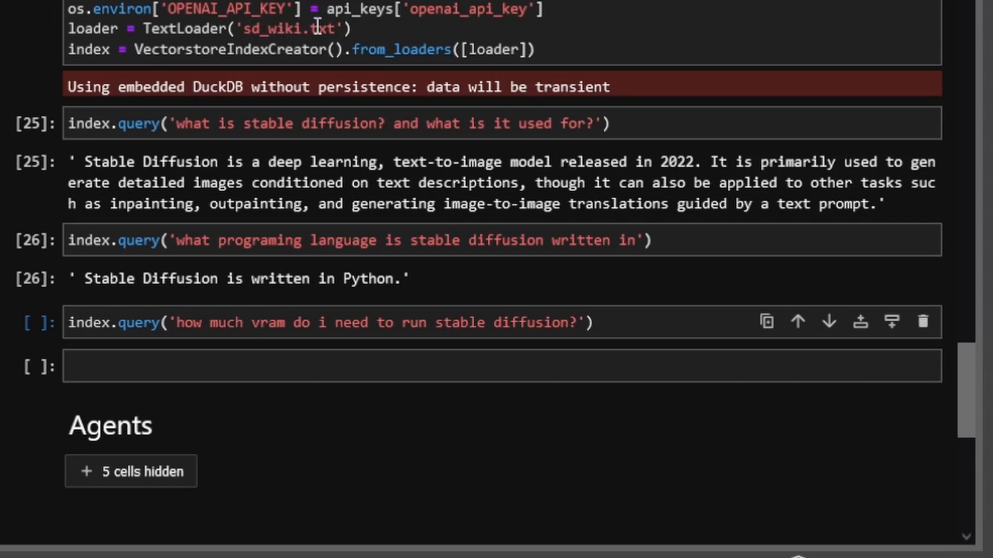
mouse_move(360, 40)
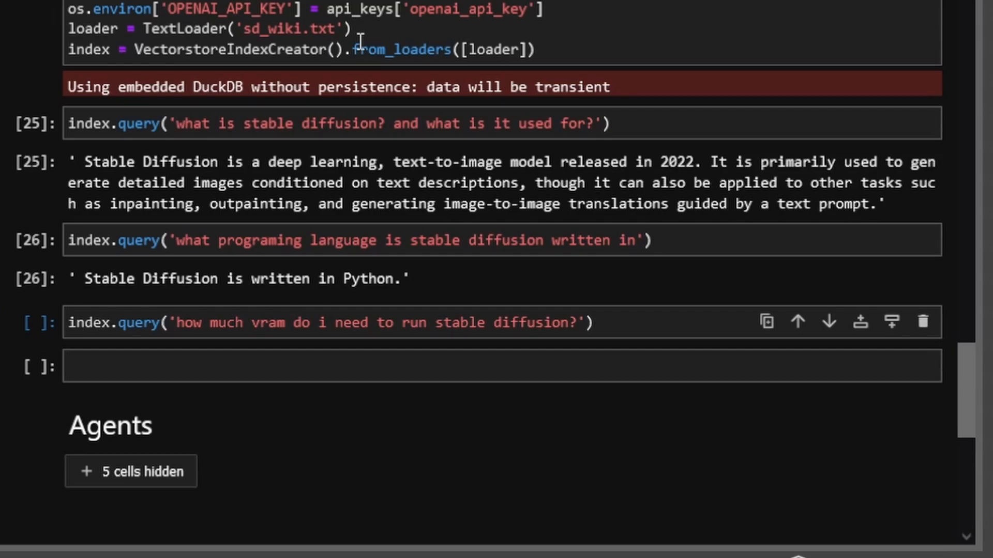
scroll(down, 3)
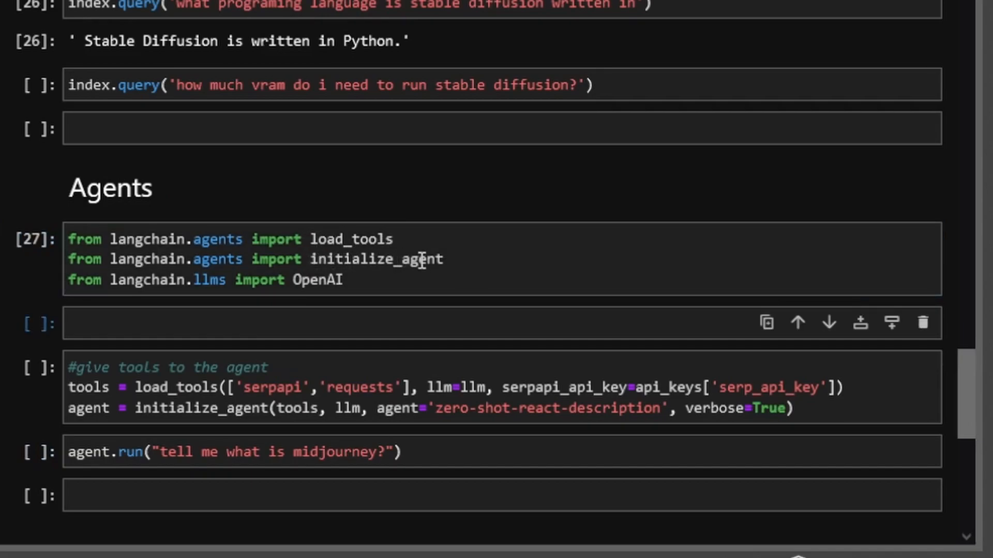
Review the tool-setup cell, highlighting serpapi, requests and initialize_agent before running it
scroll(down, 3)
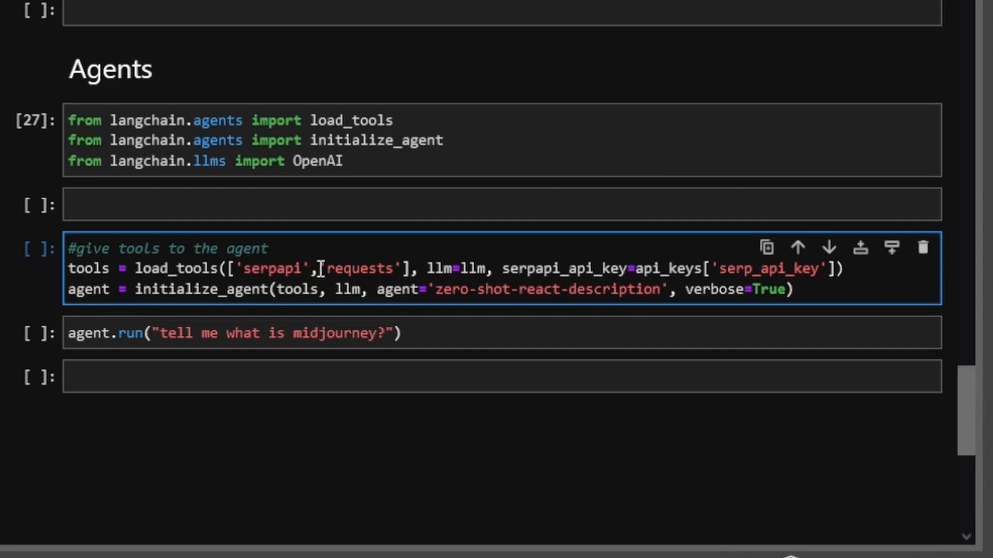
click(519, 268)
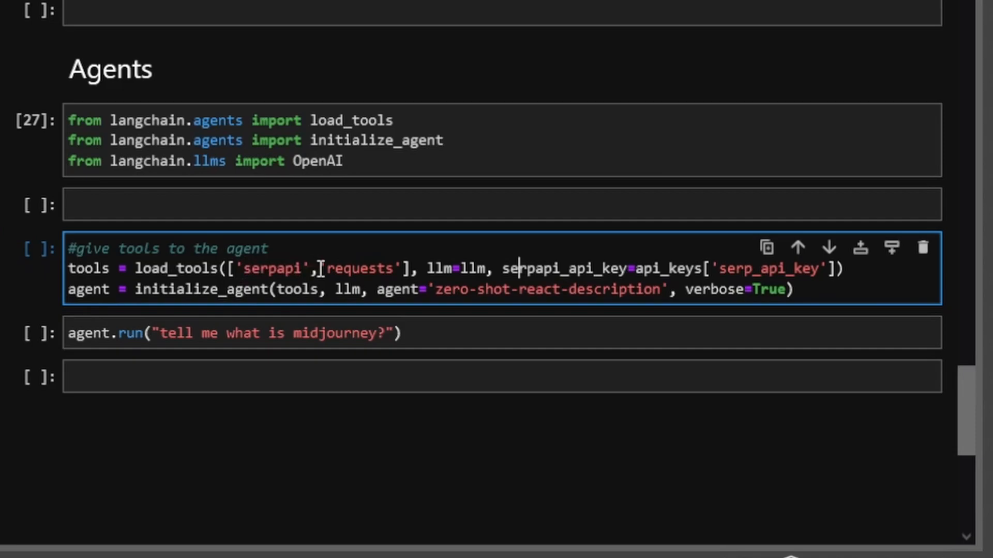
double_click(269, 268)
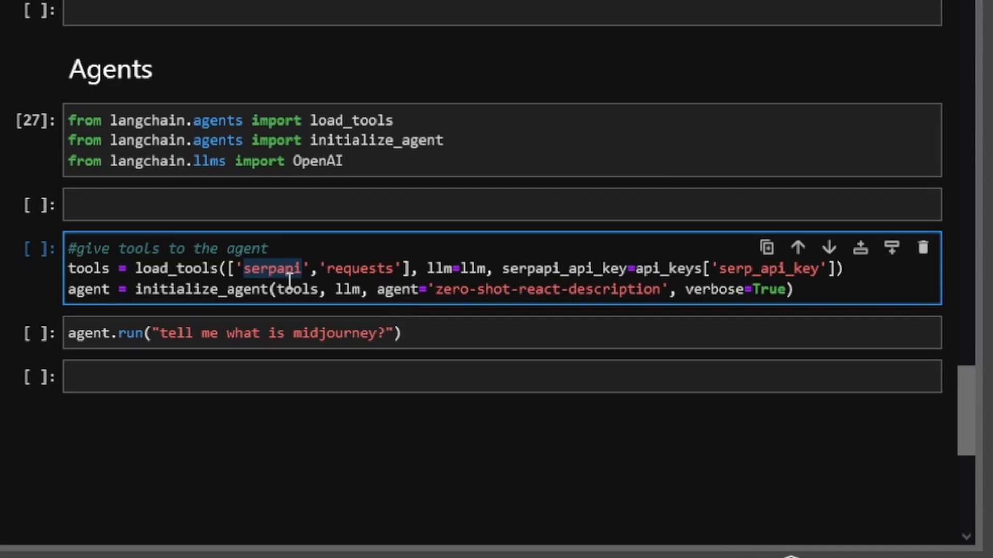
double_click(358, 268)
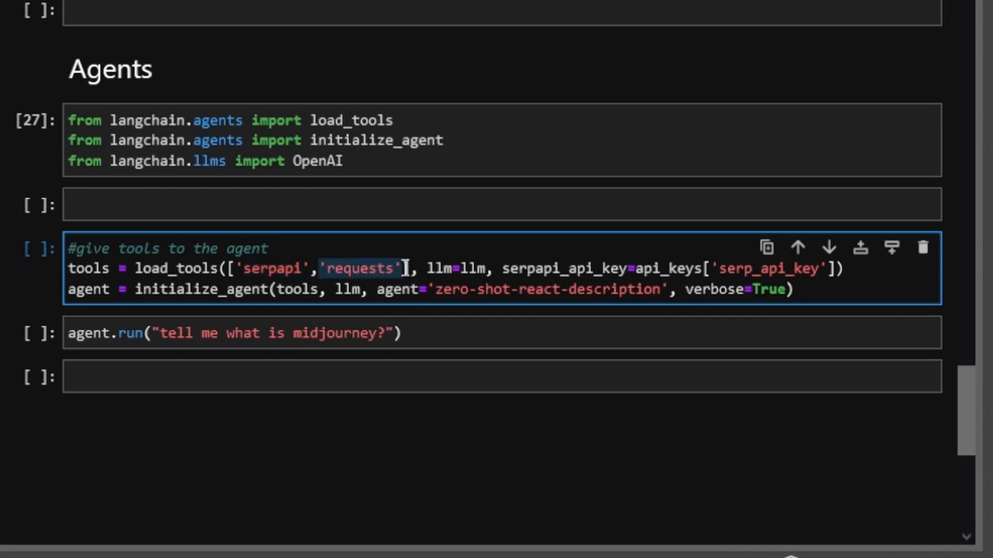
click(402, 269)
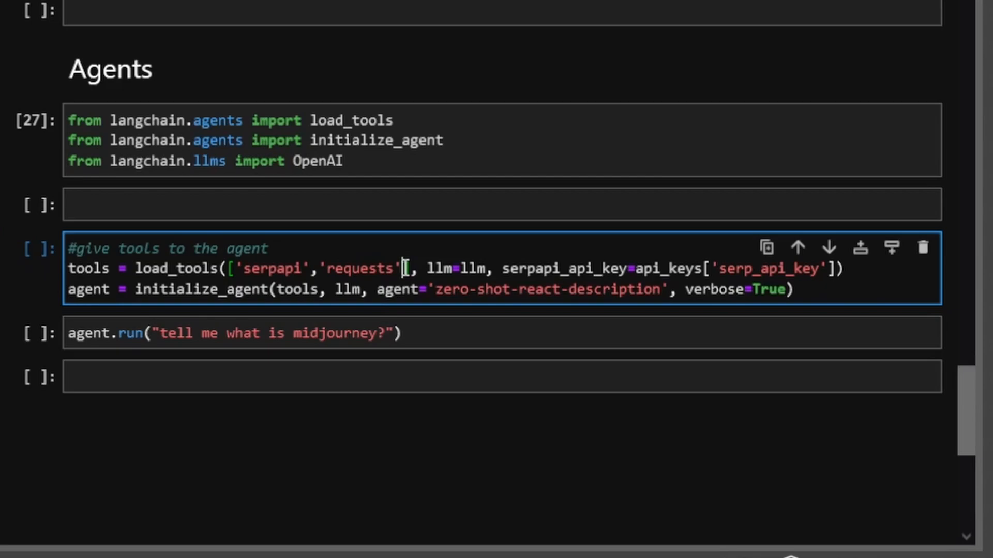
double_click(438, 268)
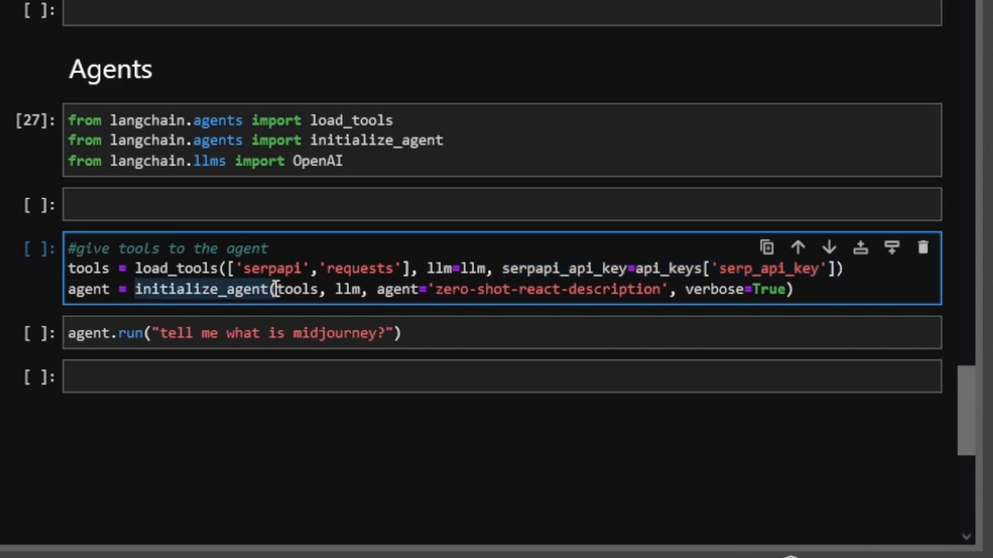
mouse_move(193, 291)
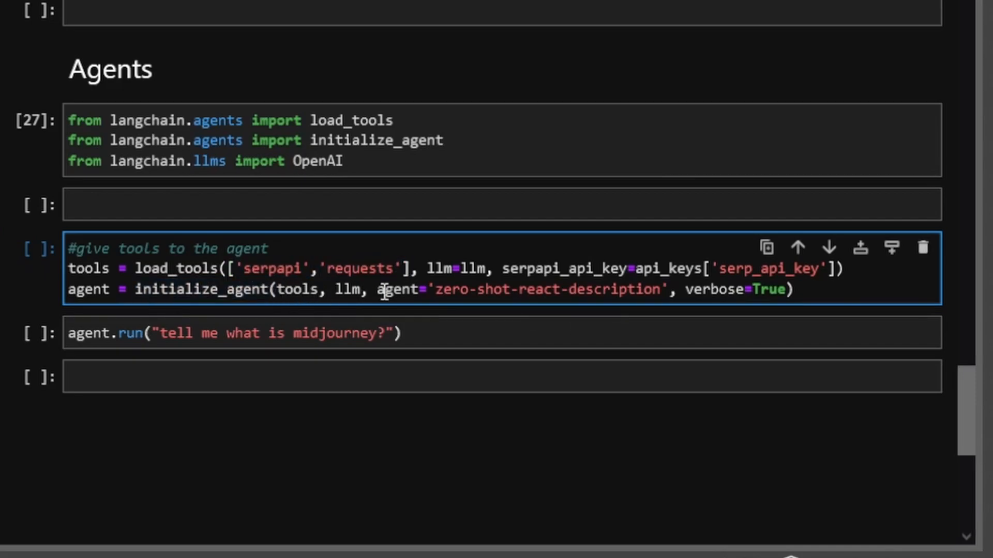
drag(380, 290, 541, 290)
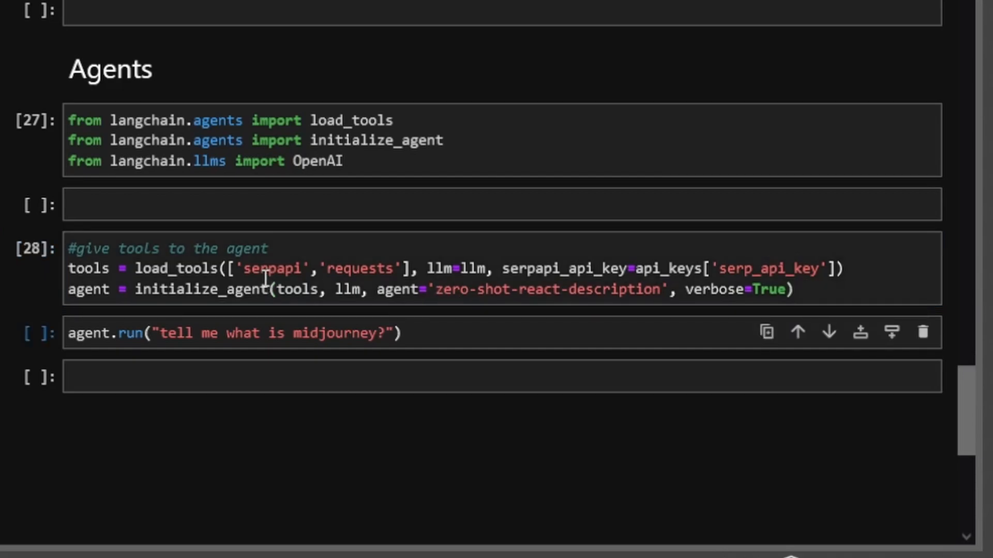
mouse_move(137, 290)
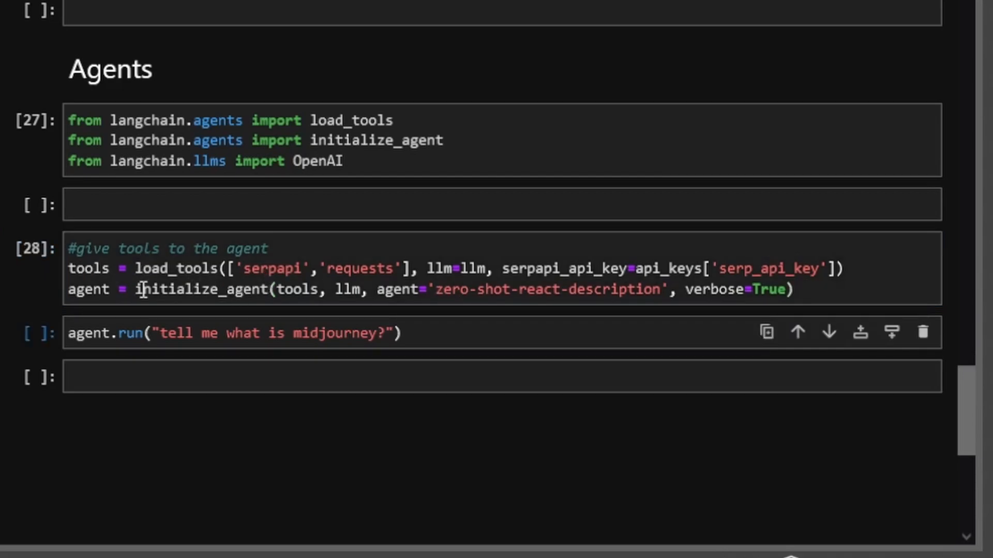
mouse_move(354, 320)
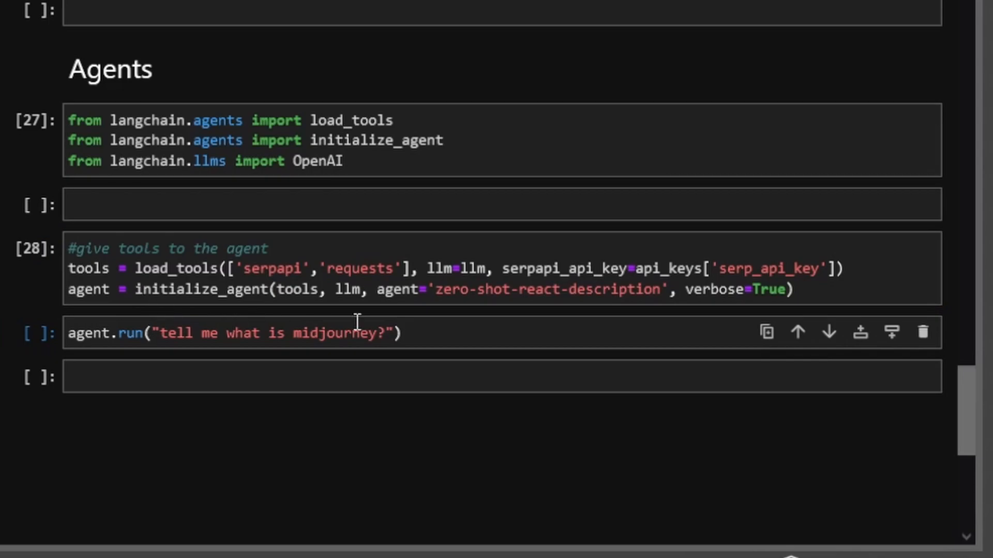
click(253, 333)
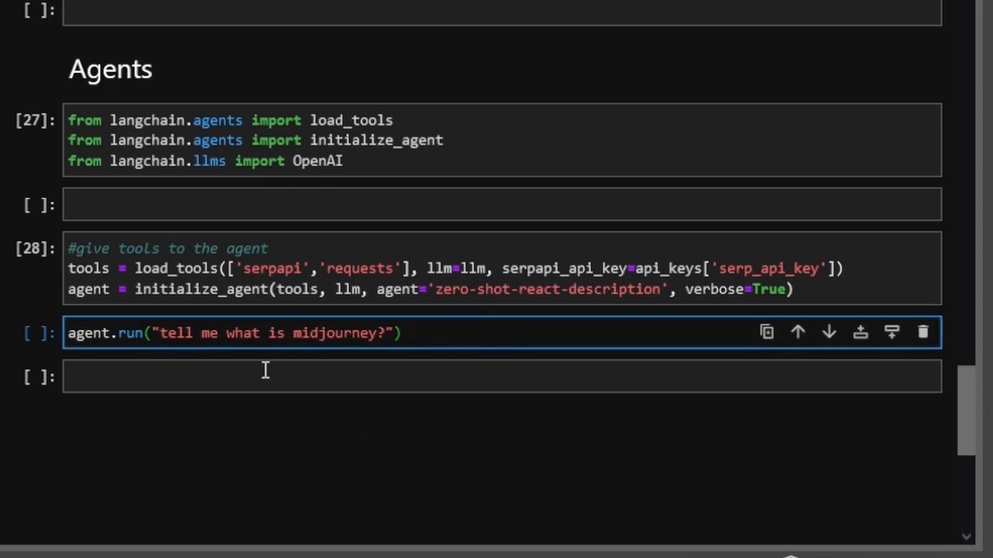
scroll(down, 3)
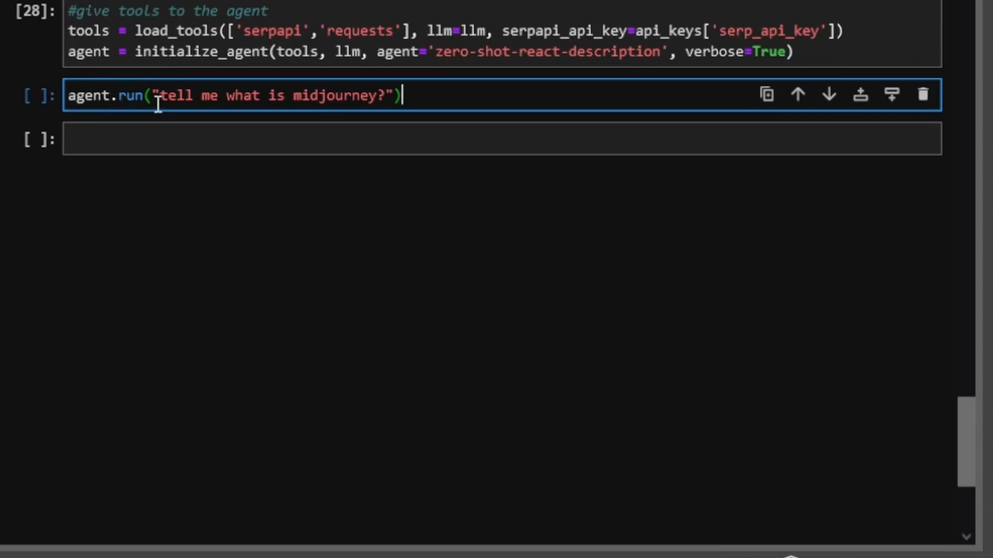
mouse_move(267, 95)
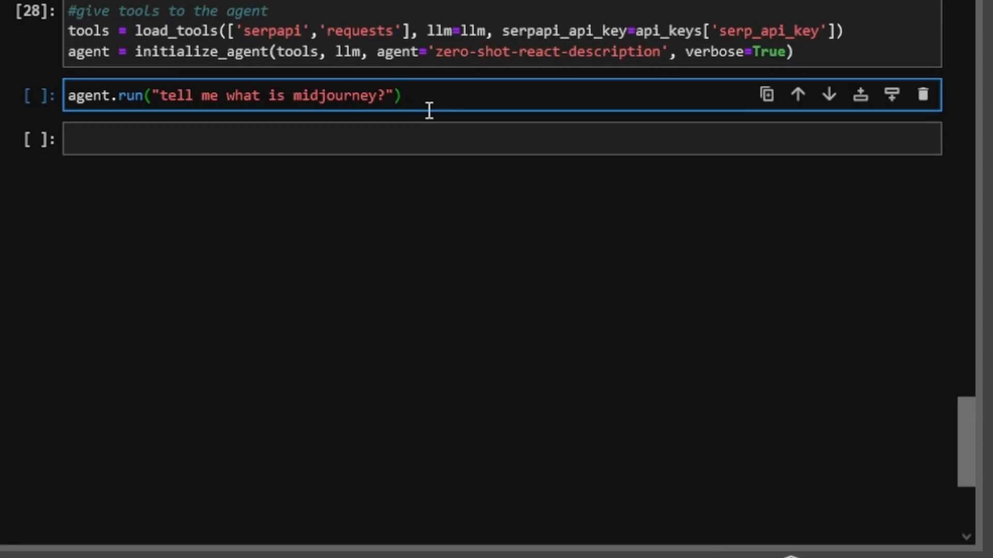
click(400, 96)
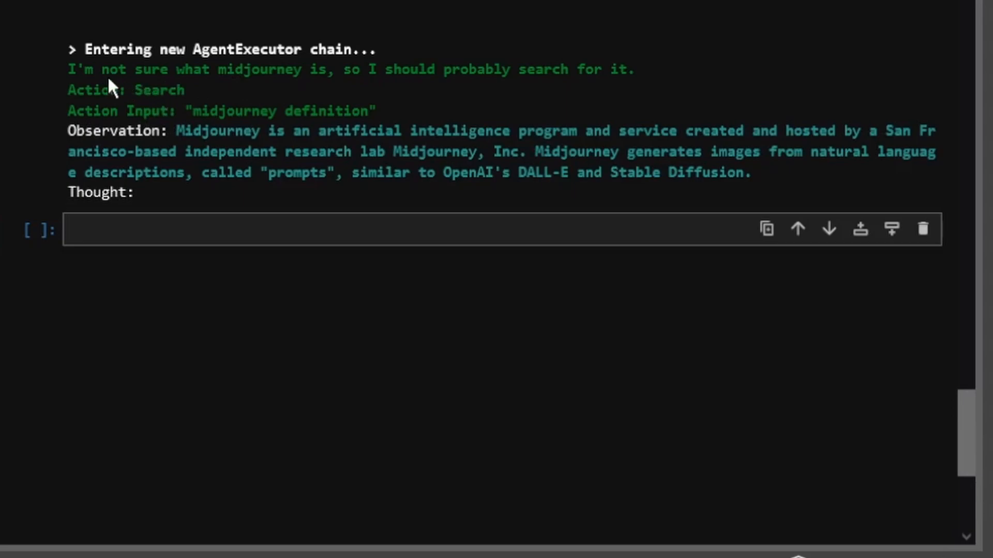
mouse_move(495, 88)
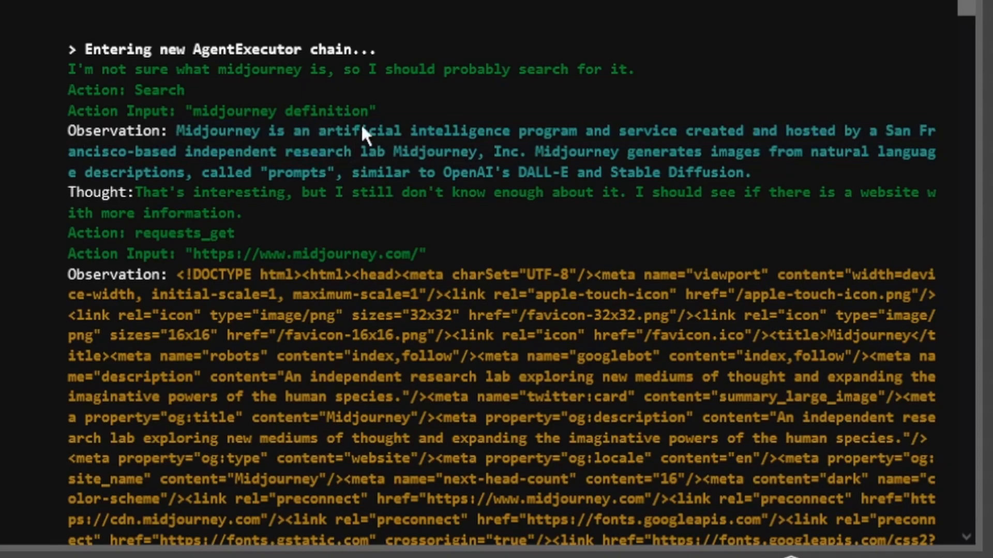
mouse_move(156, 202)
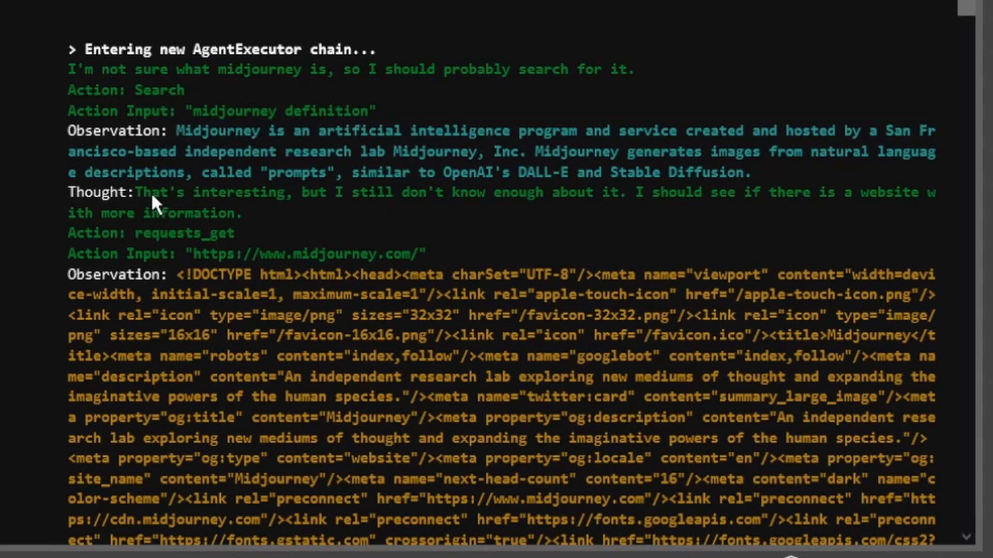
mouse_move(540, 214)
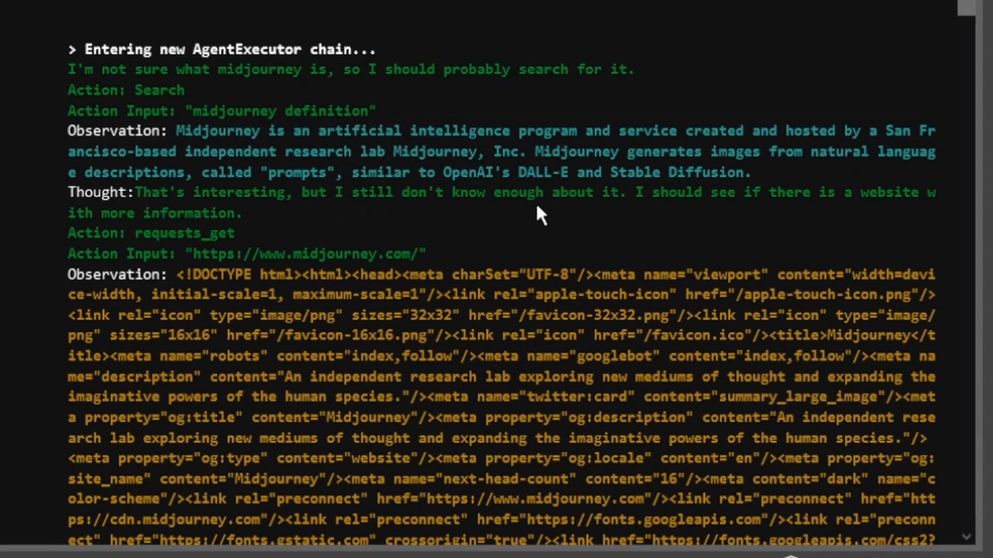
mouse_move(815, 214)
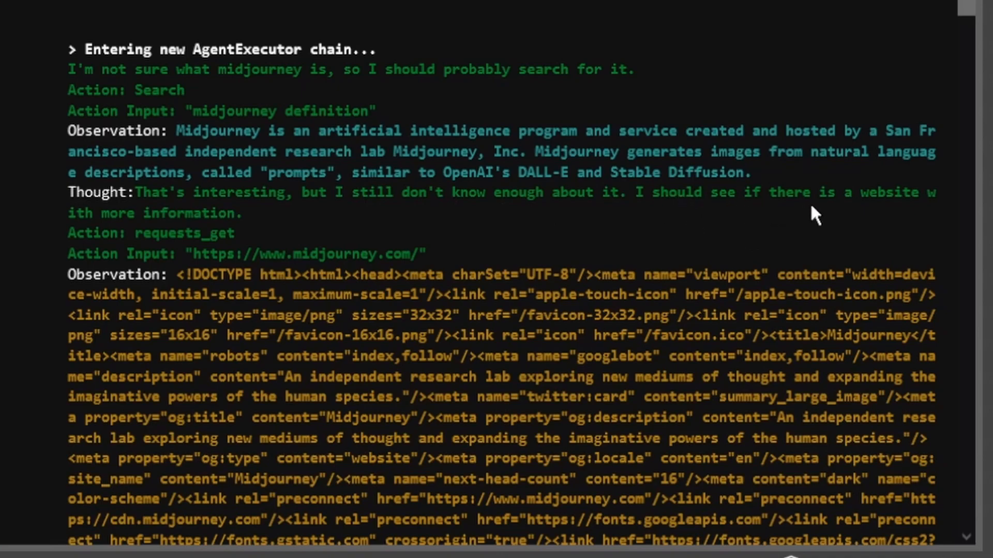
mouse_move(162, 240)
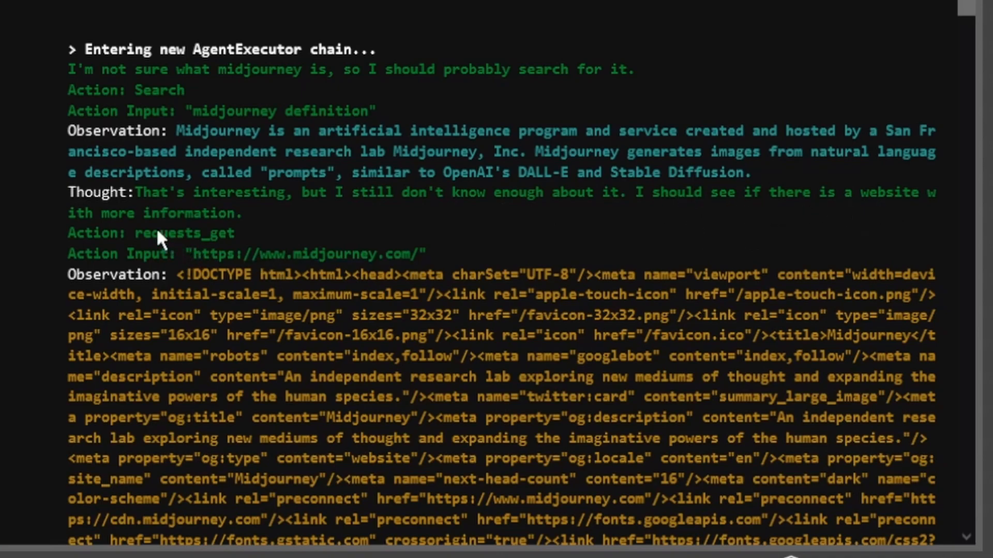
Highlight the requests tool in the agent's verbose output while it fetches midjourney.com
double_click(184, 234)
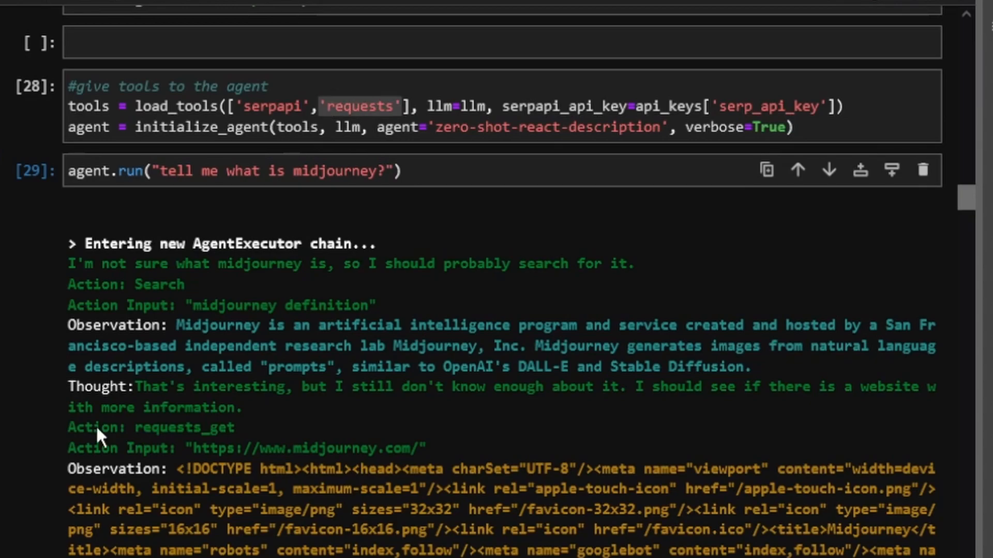
mouse_move(310, 450)
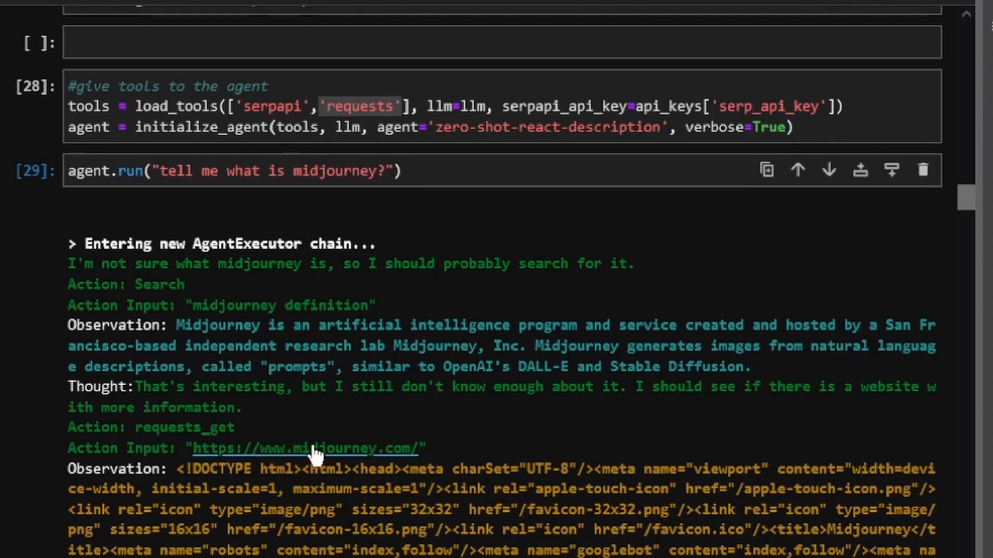
mouse_move(310, 456)
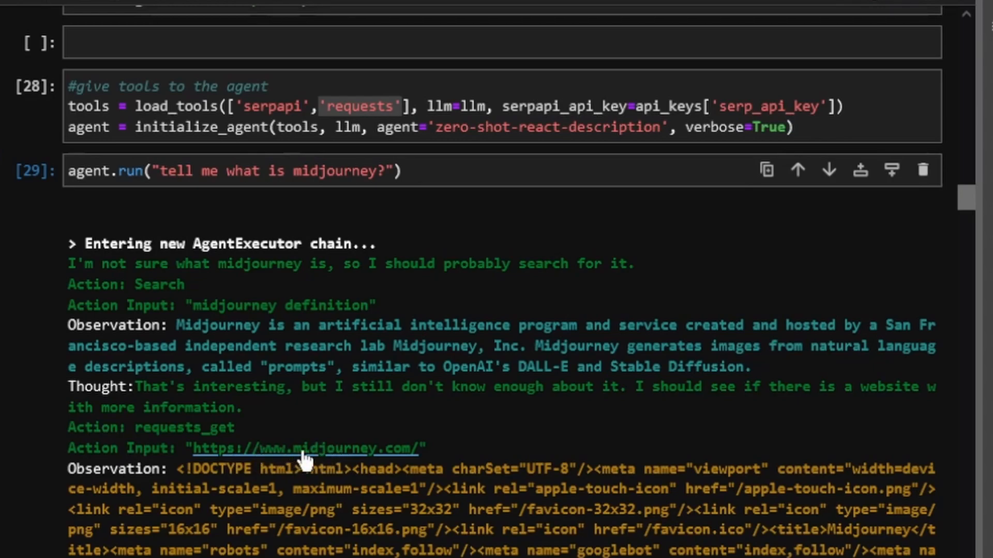
mouse_move(488, 443)
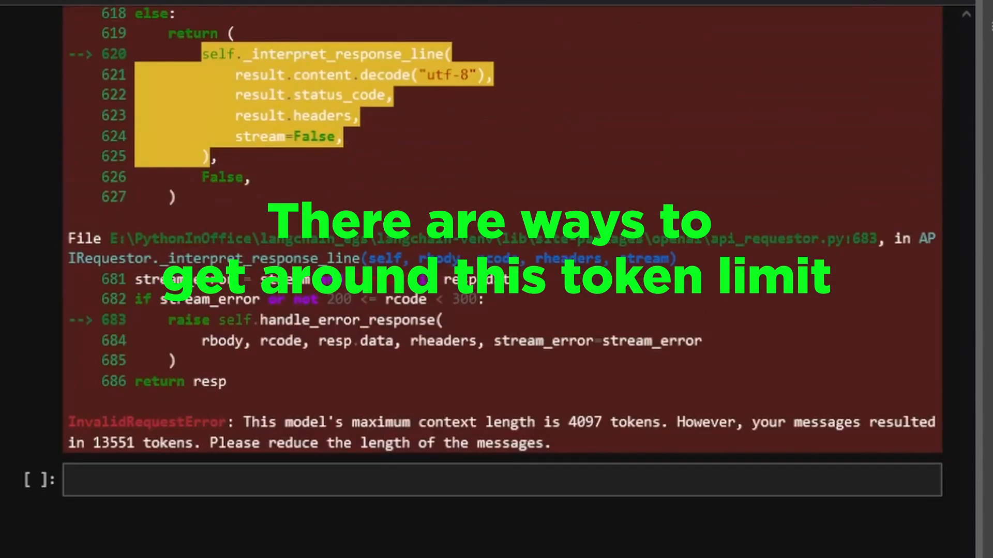
mouse_move(579, 457)
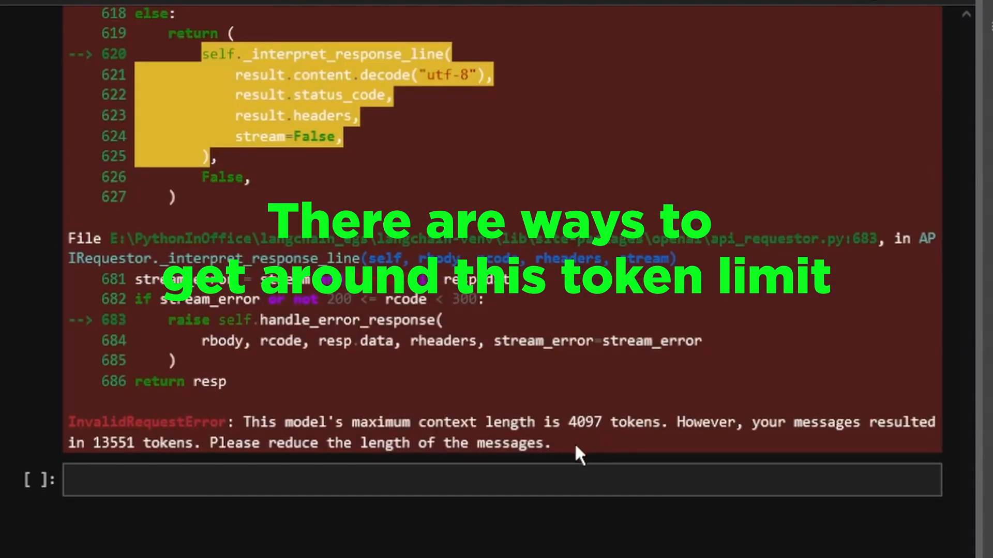
mouse_move(581, 433)
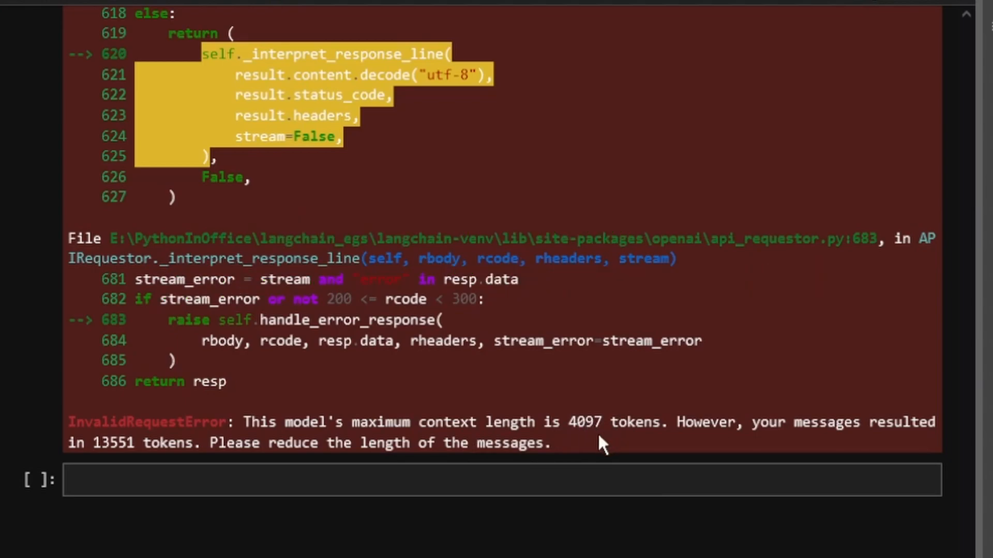
mouse_move(589, 449)
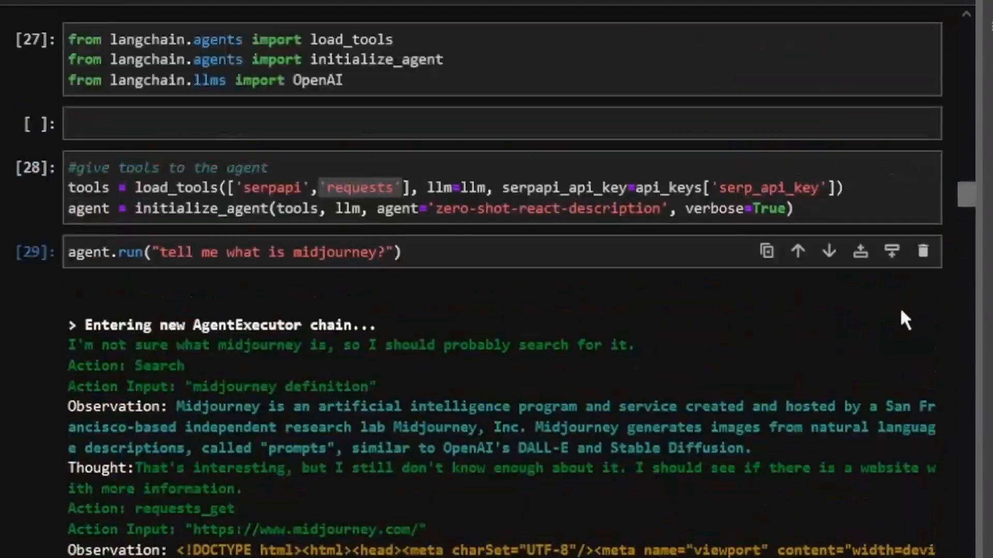
mouse_move(805, 361)
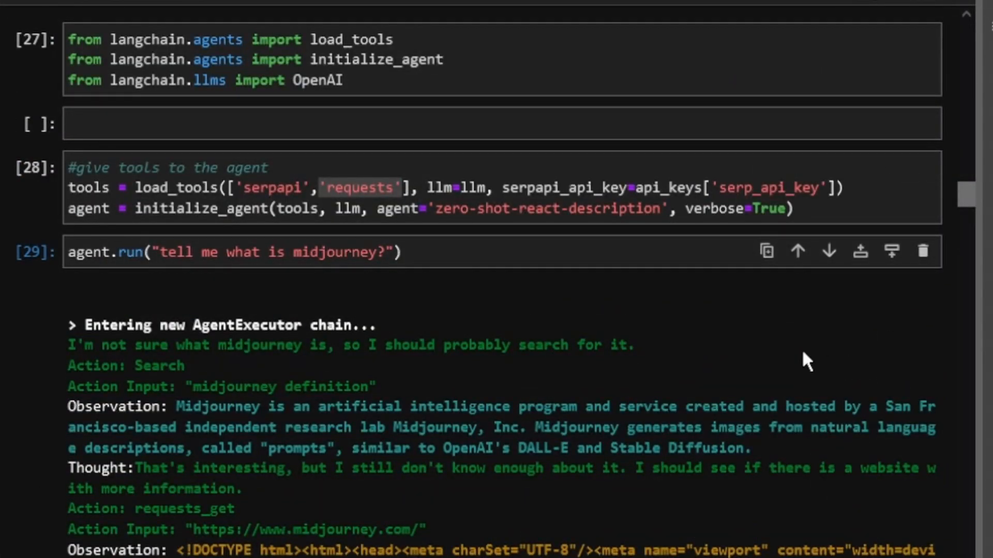